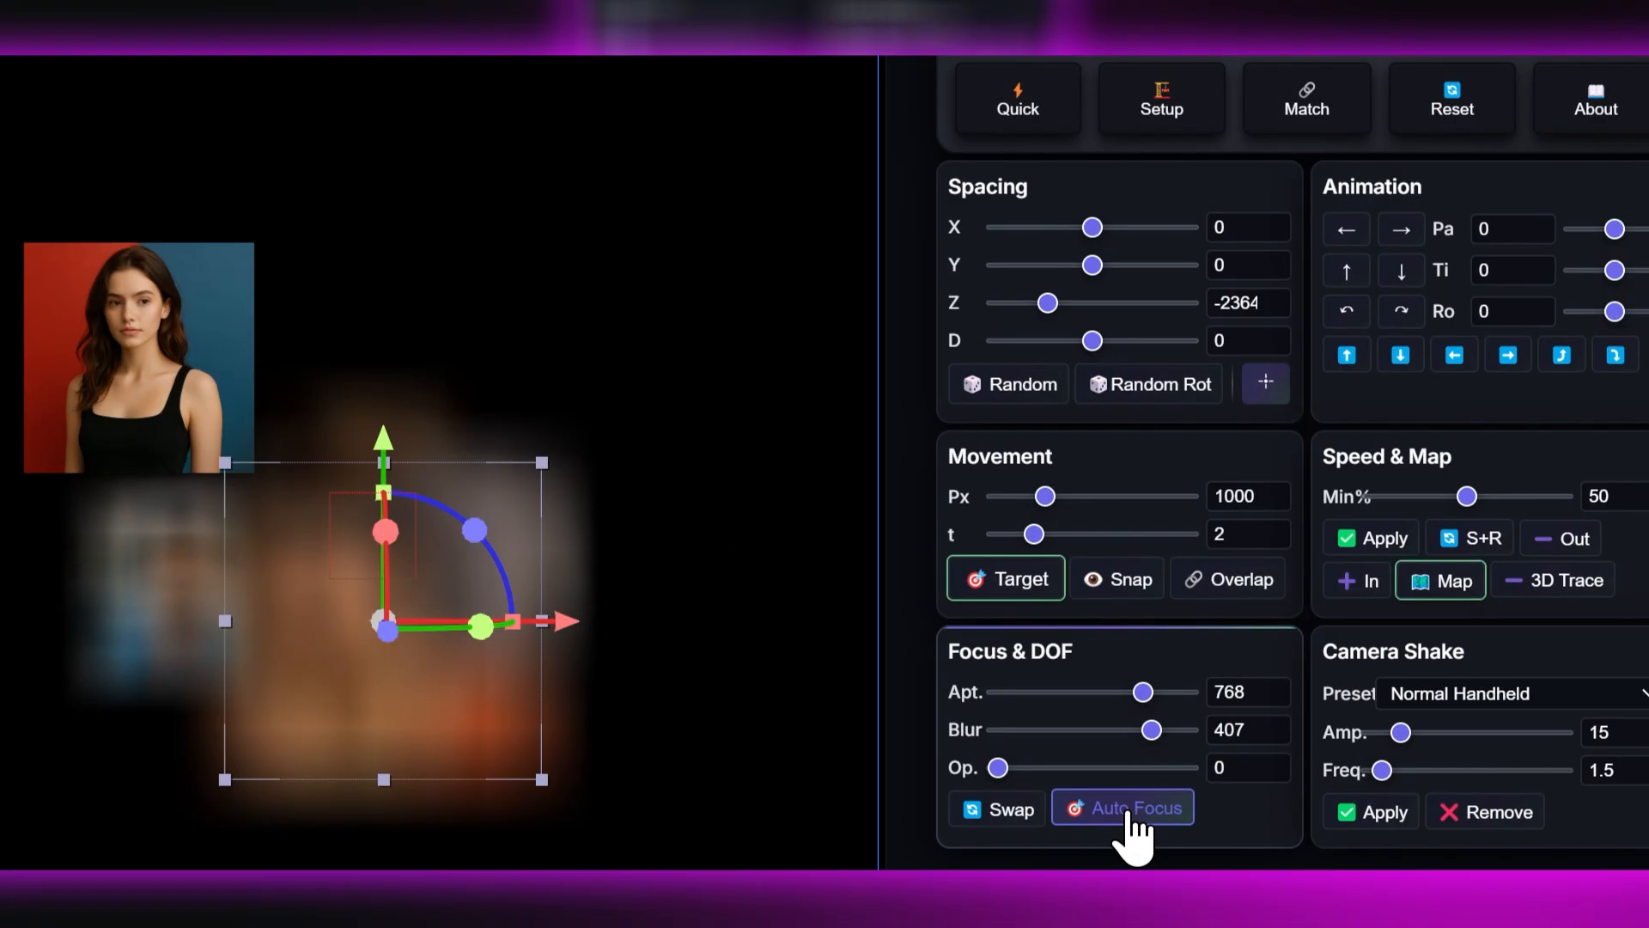
- Run Auto Focus to pull focus automatically onto a photo
click(1121, 807)
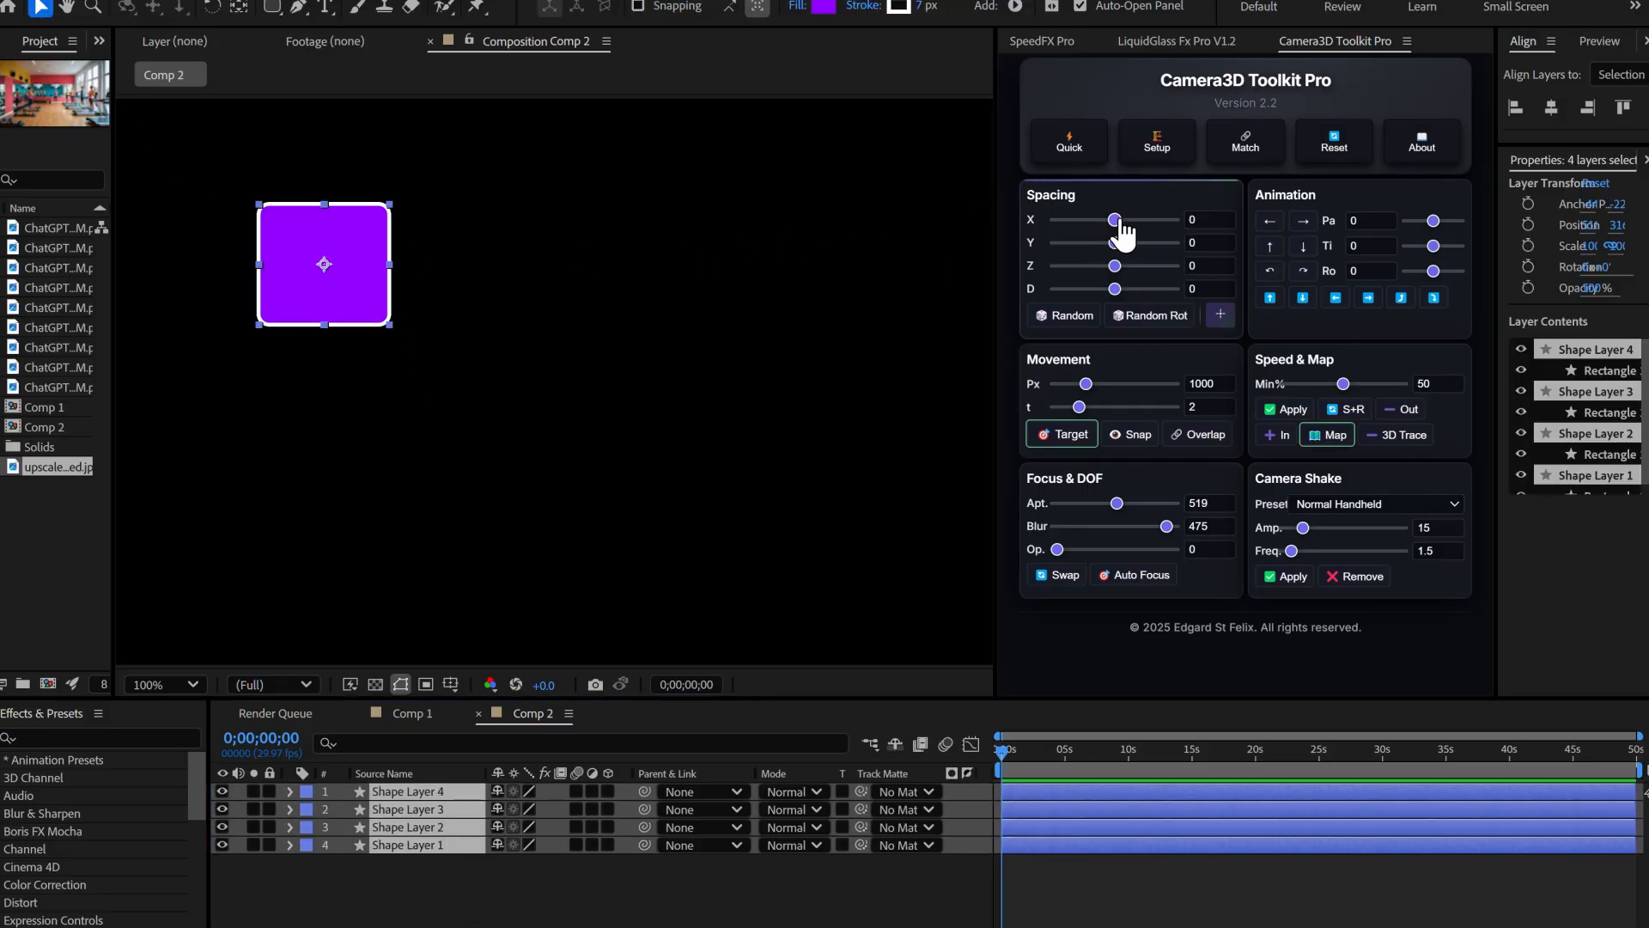
- Spread the squares with Spacing X (318) and Spacing Y, then collapse them back
drag(1114, 220, 1135, 220)
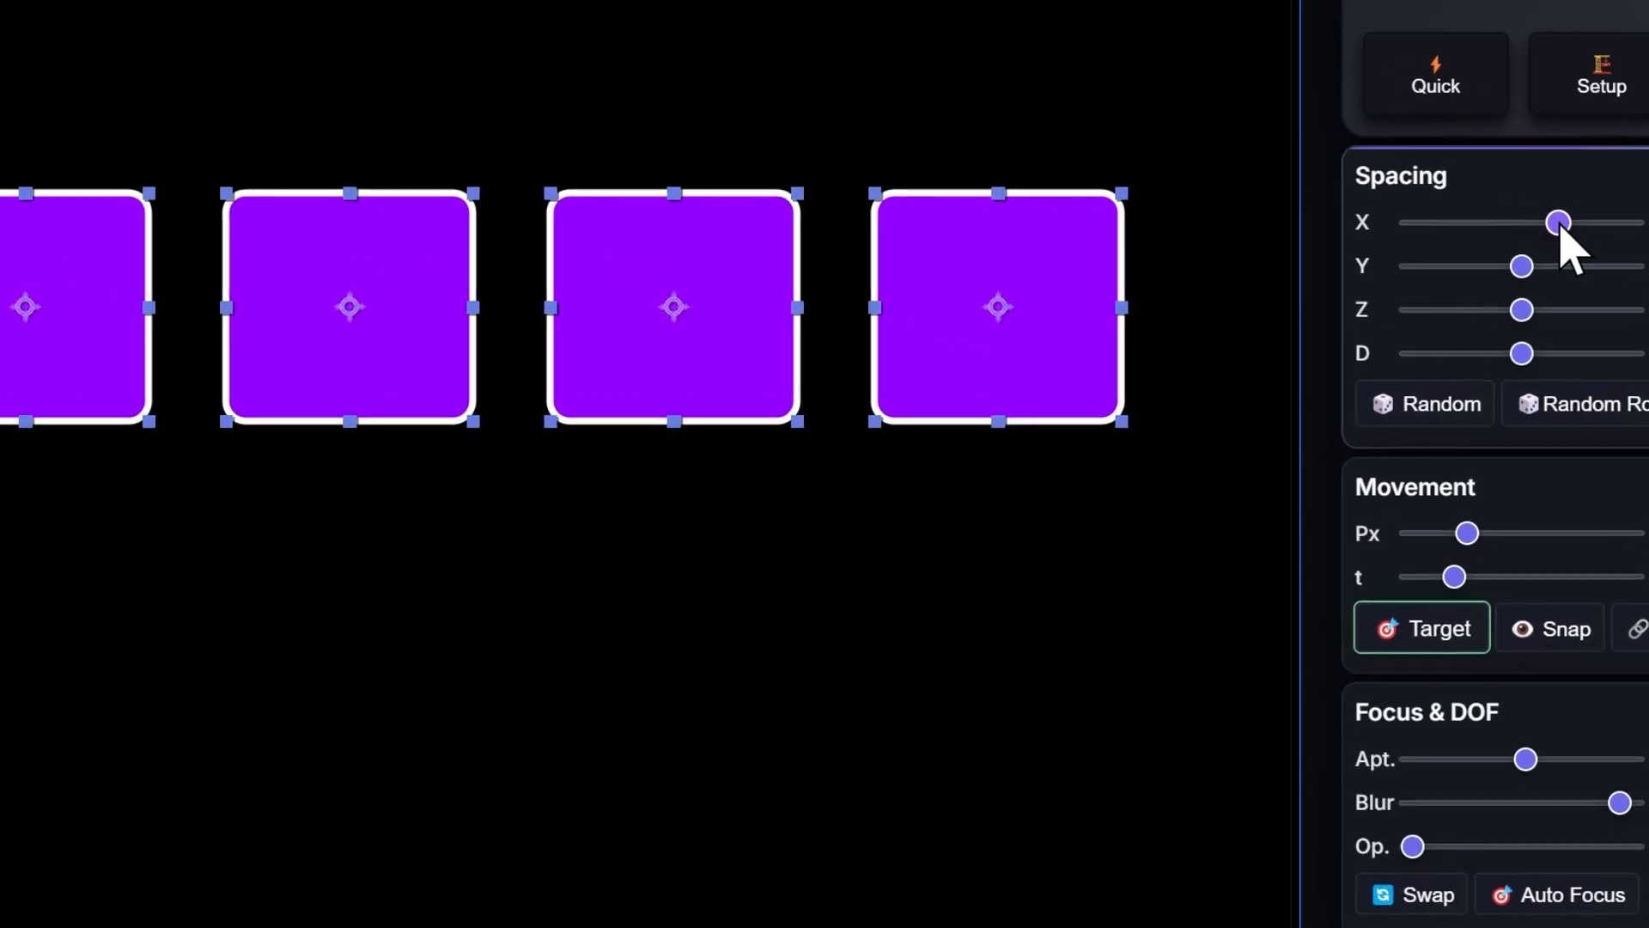
drag(1560, 222, 1567, 221)
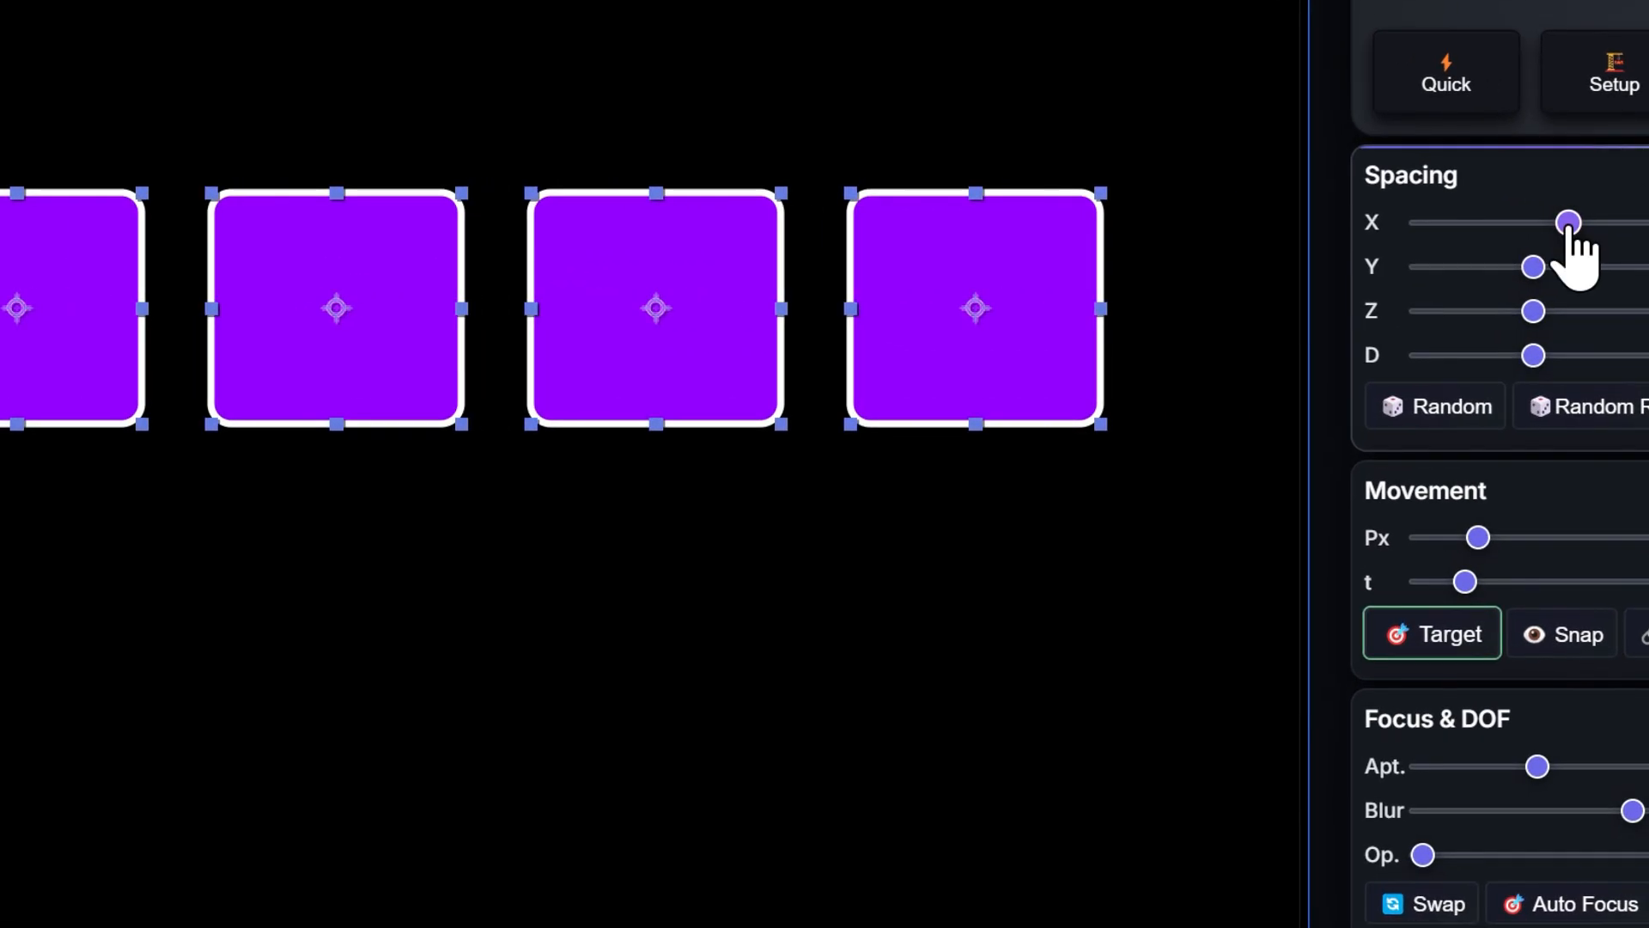
drag(1567, 222, 1418, 205)
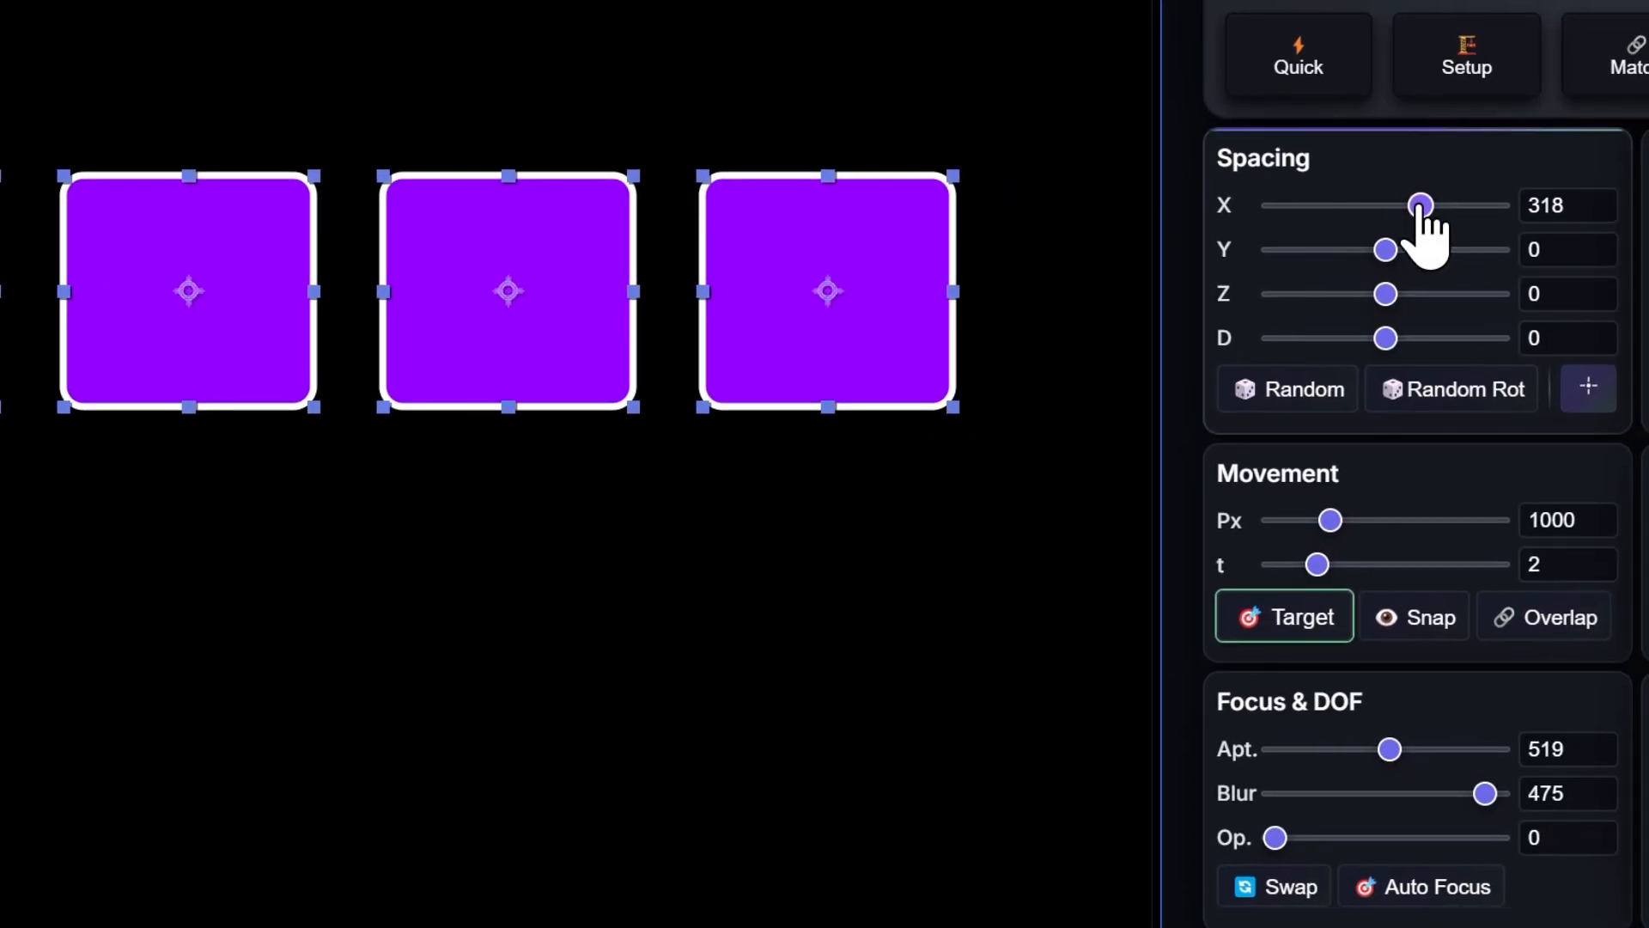
mouse_move(1418, 205)
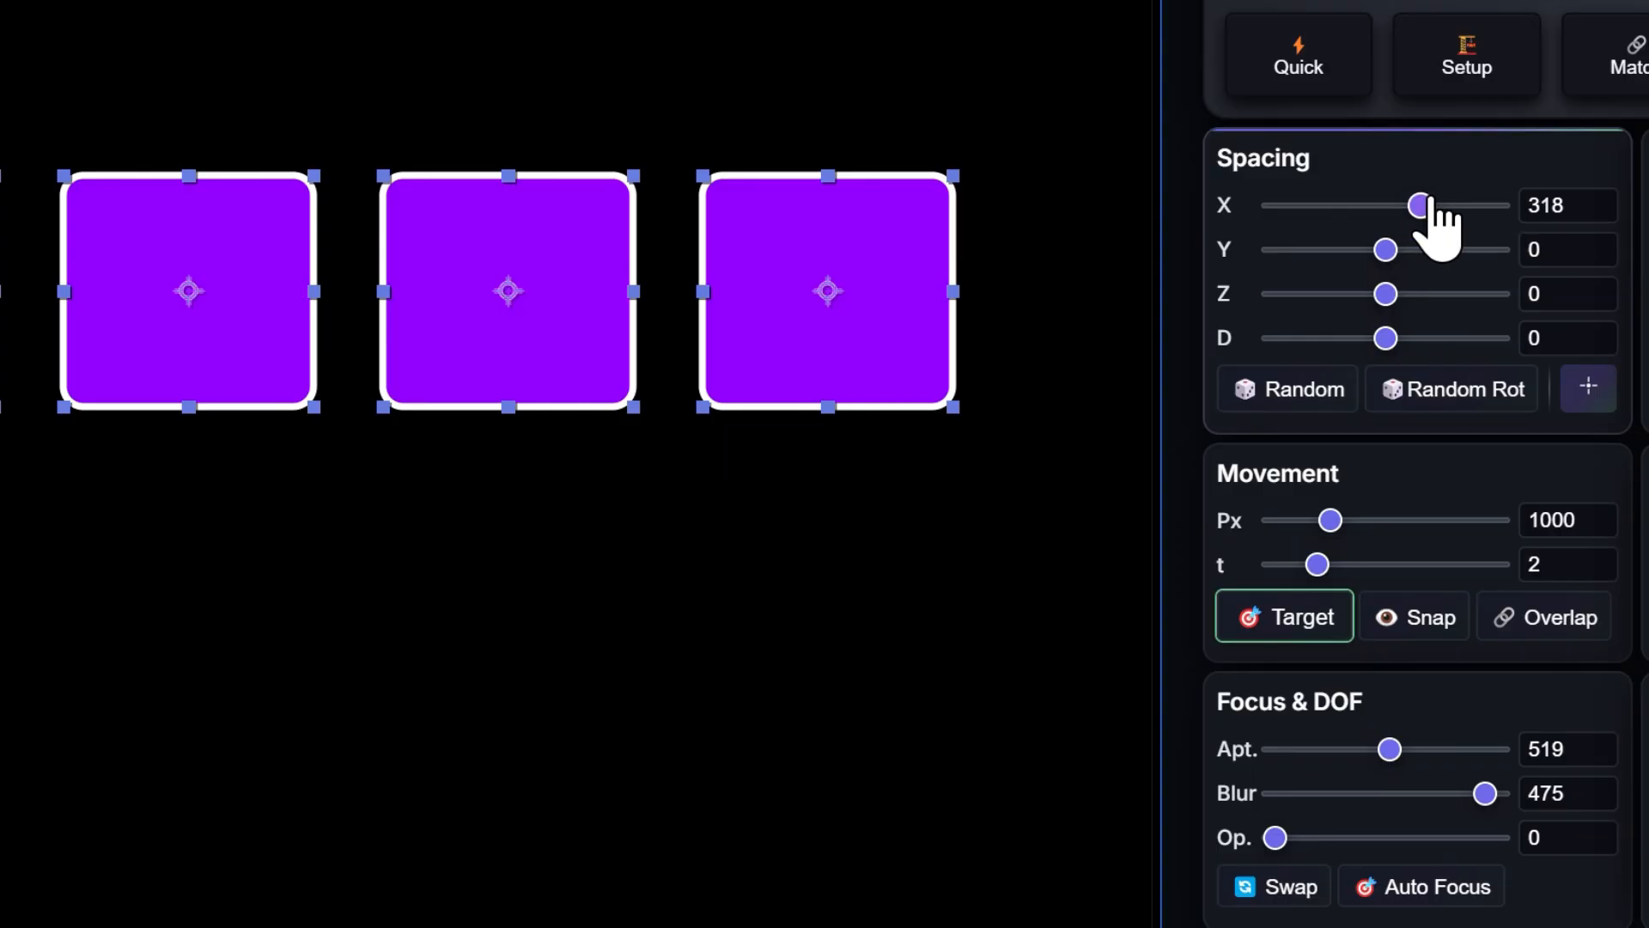
drag(1418, 205, 1383, 205)
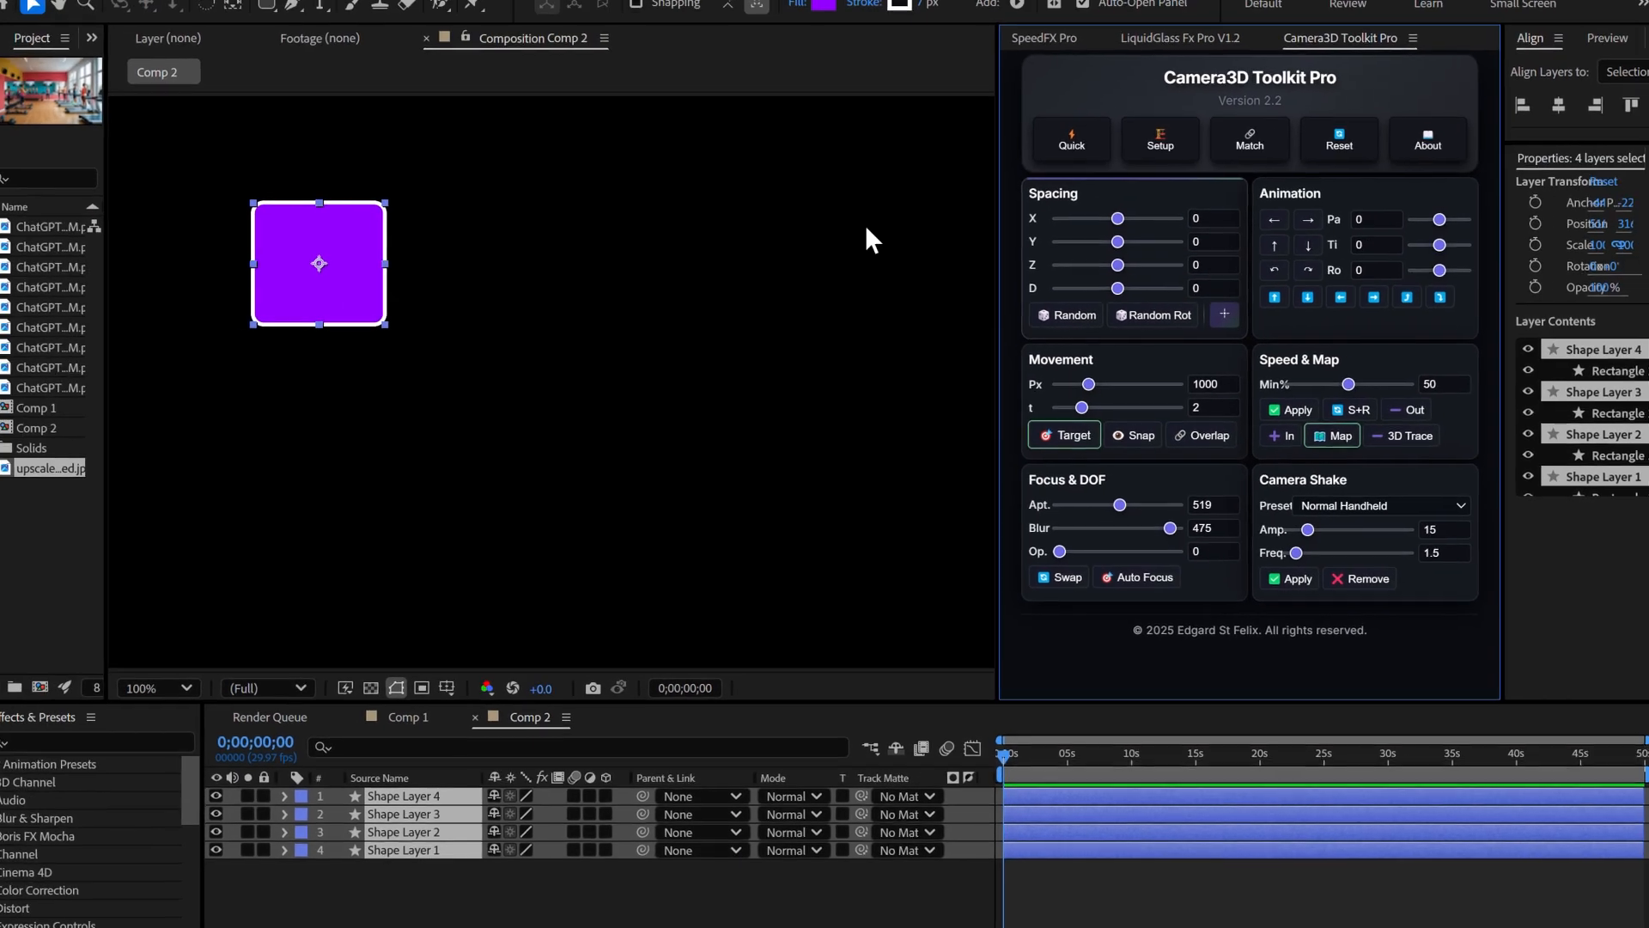
drag(1115, 243, 1134, 243)
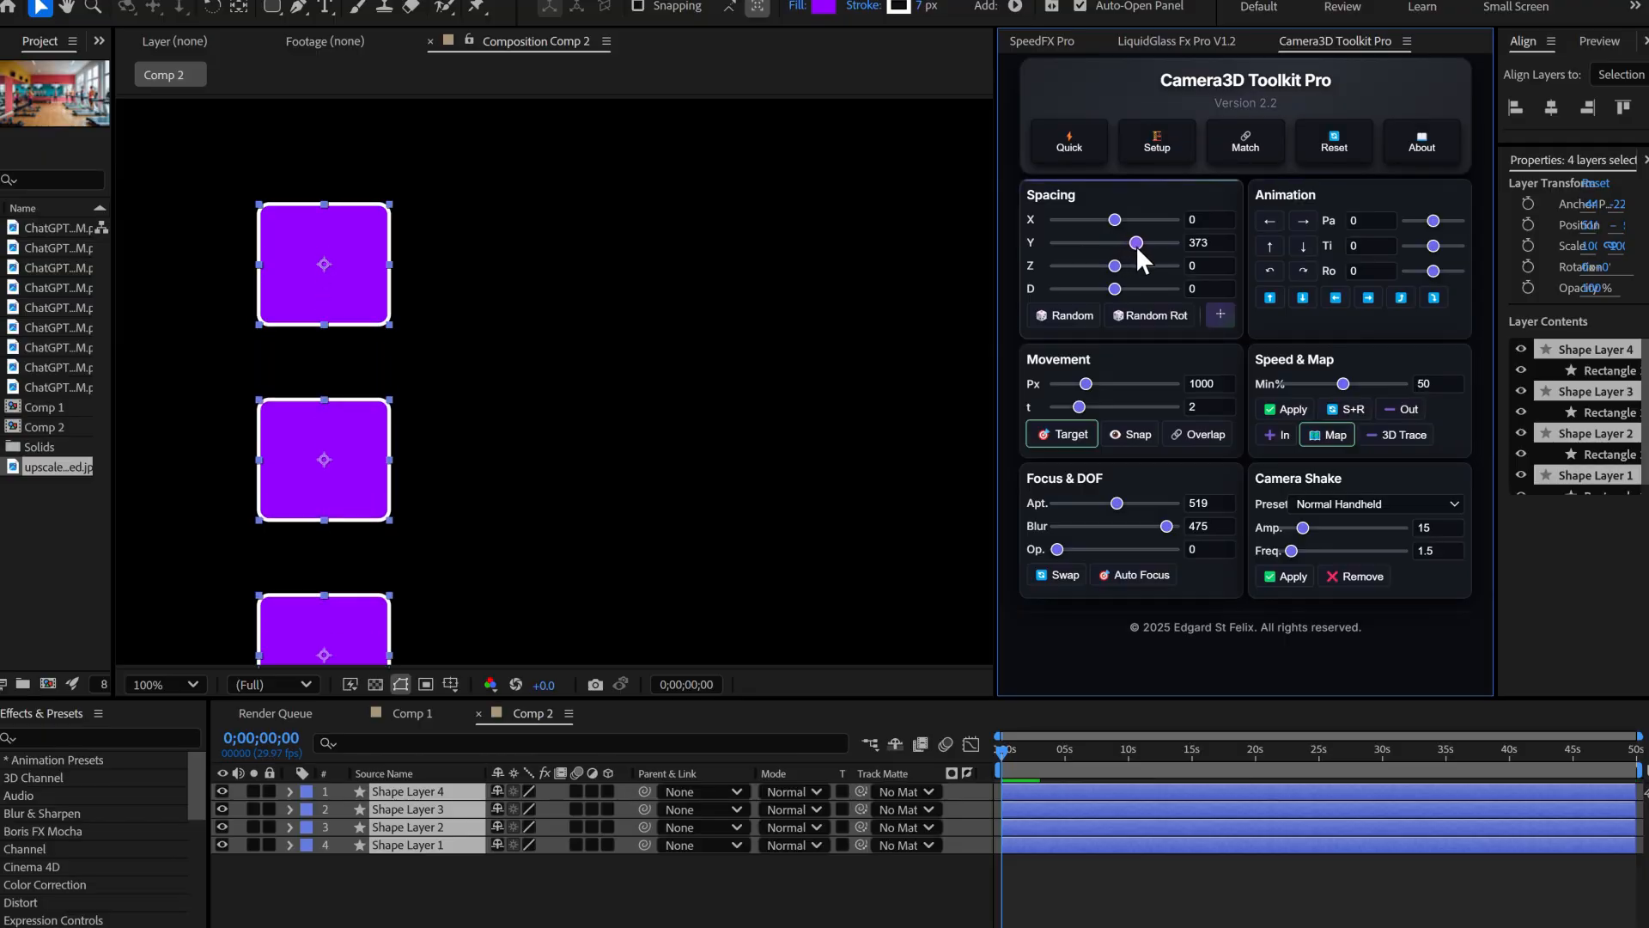
drag(1133, 244, 1090, 243)
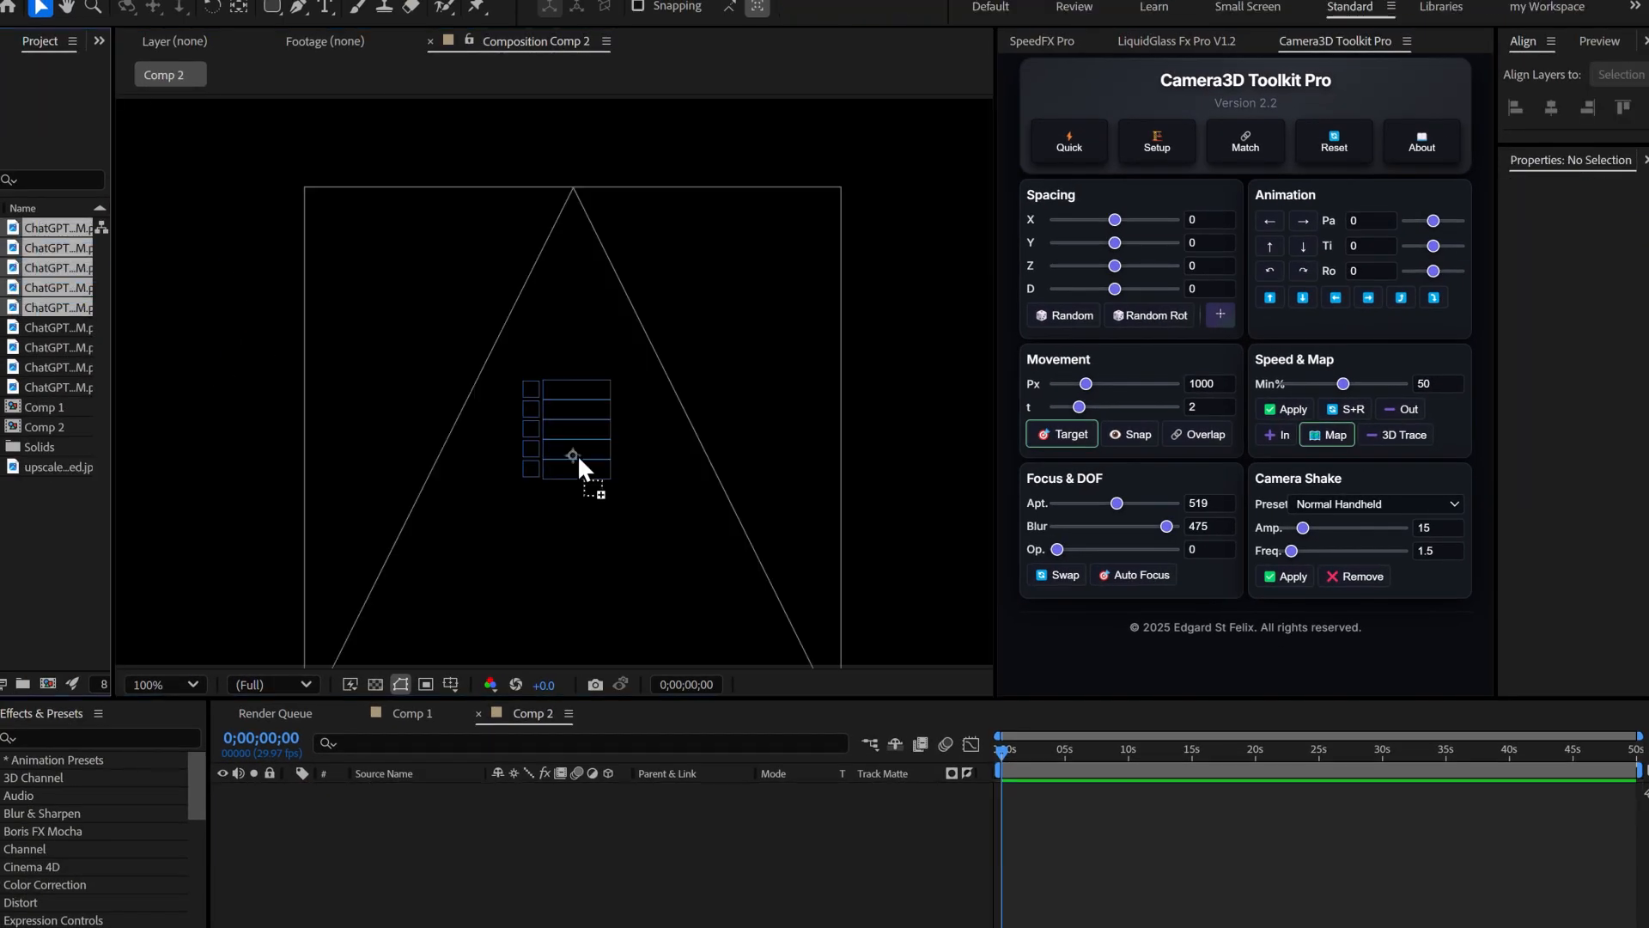
- Add the five portraits, build a Quick 3D camera rig, and apply a -360 pan
click(1067, 145)
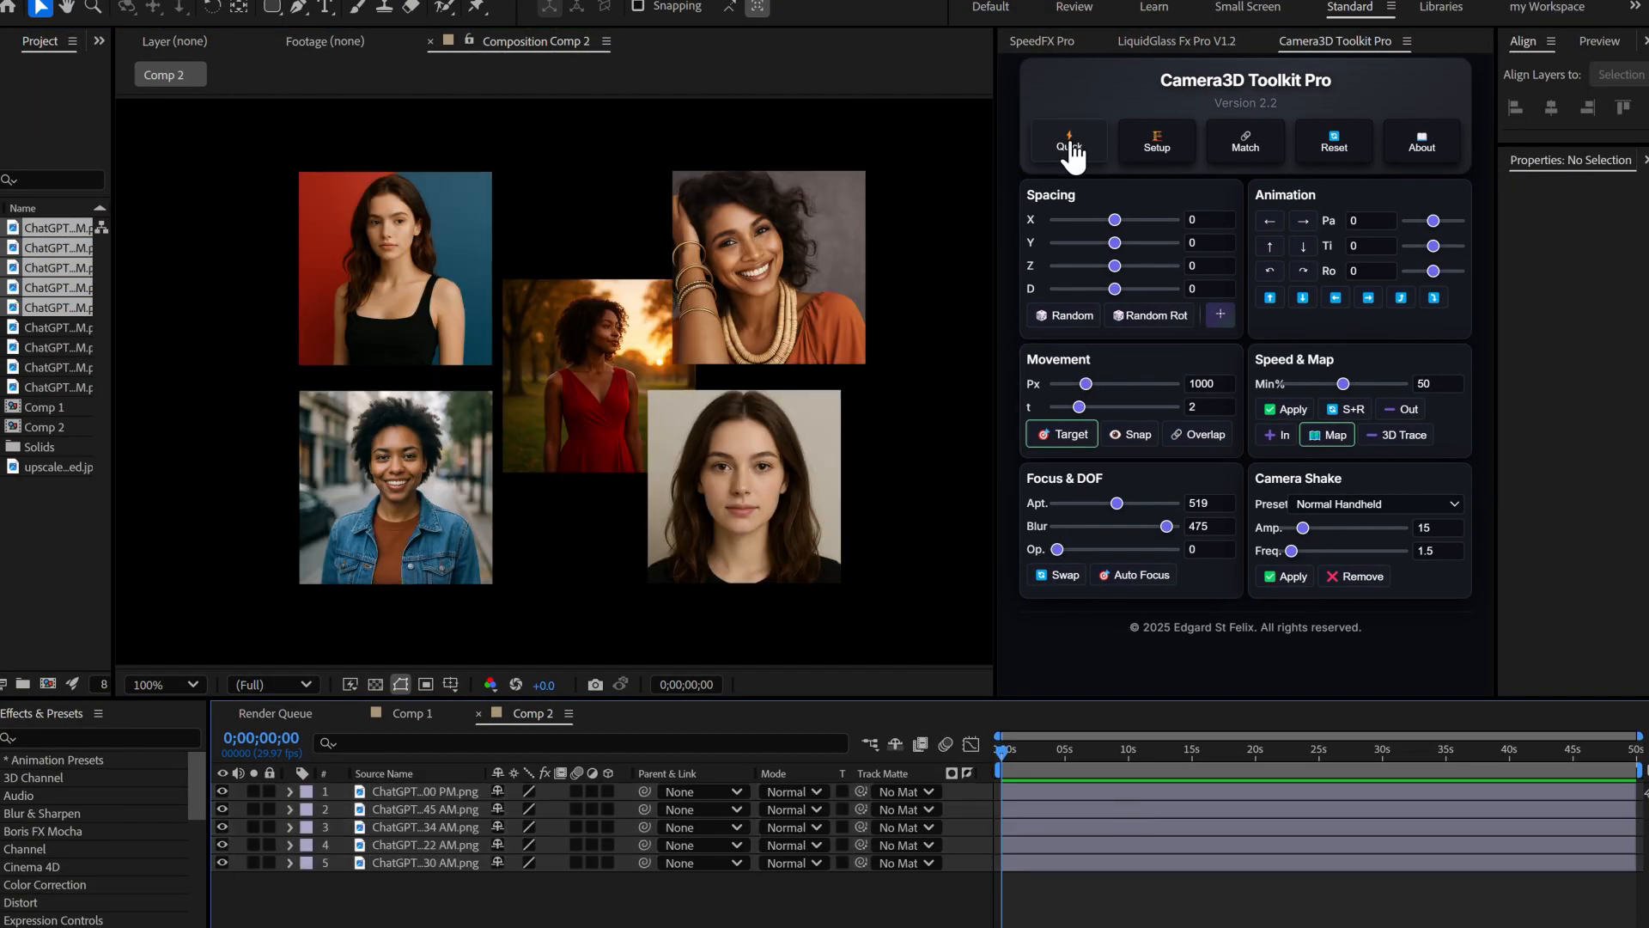
click(1067, 144)
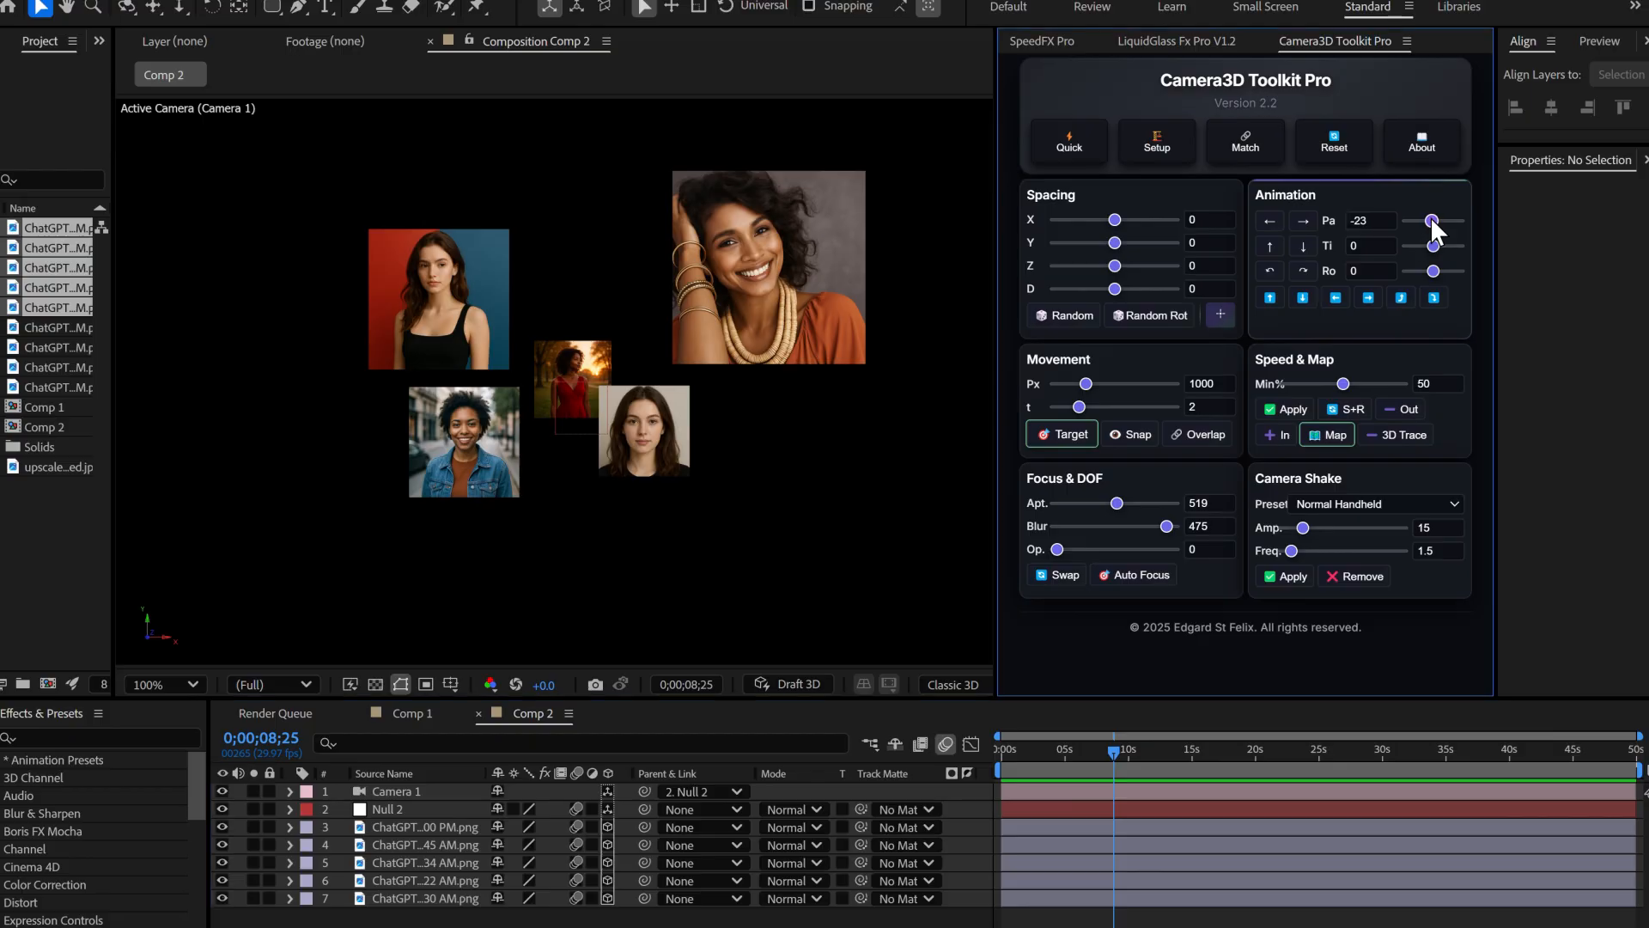
drag(1430, 222, 1377, 222)
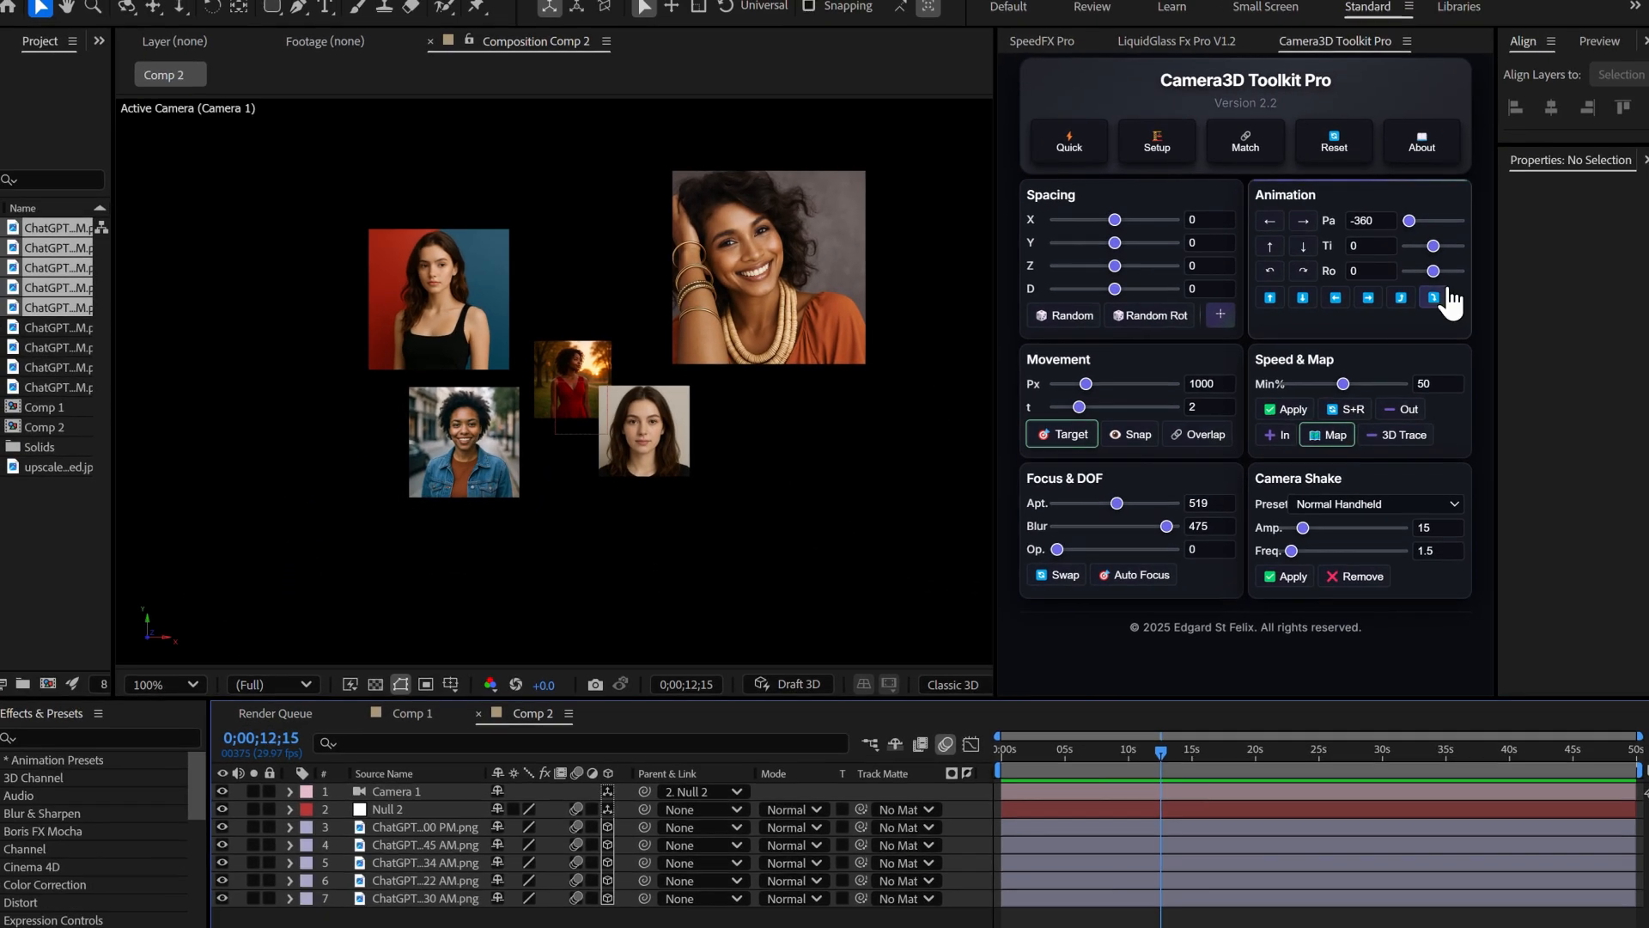
click(1433, 298)
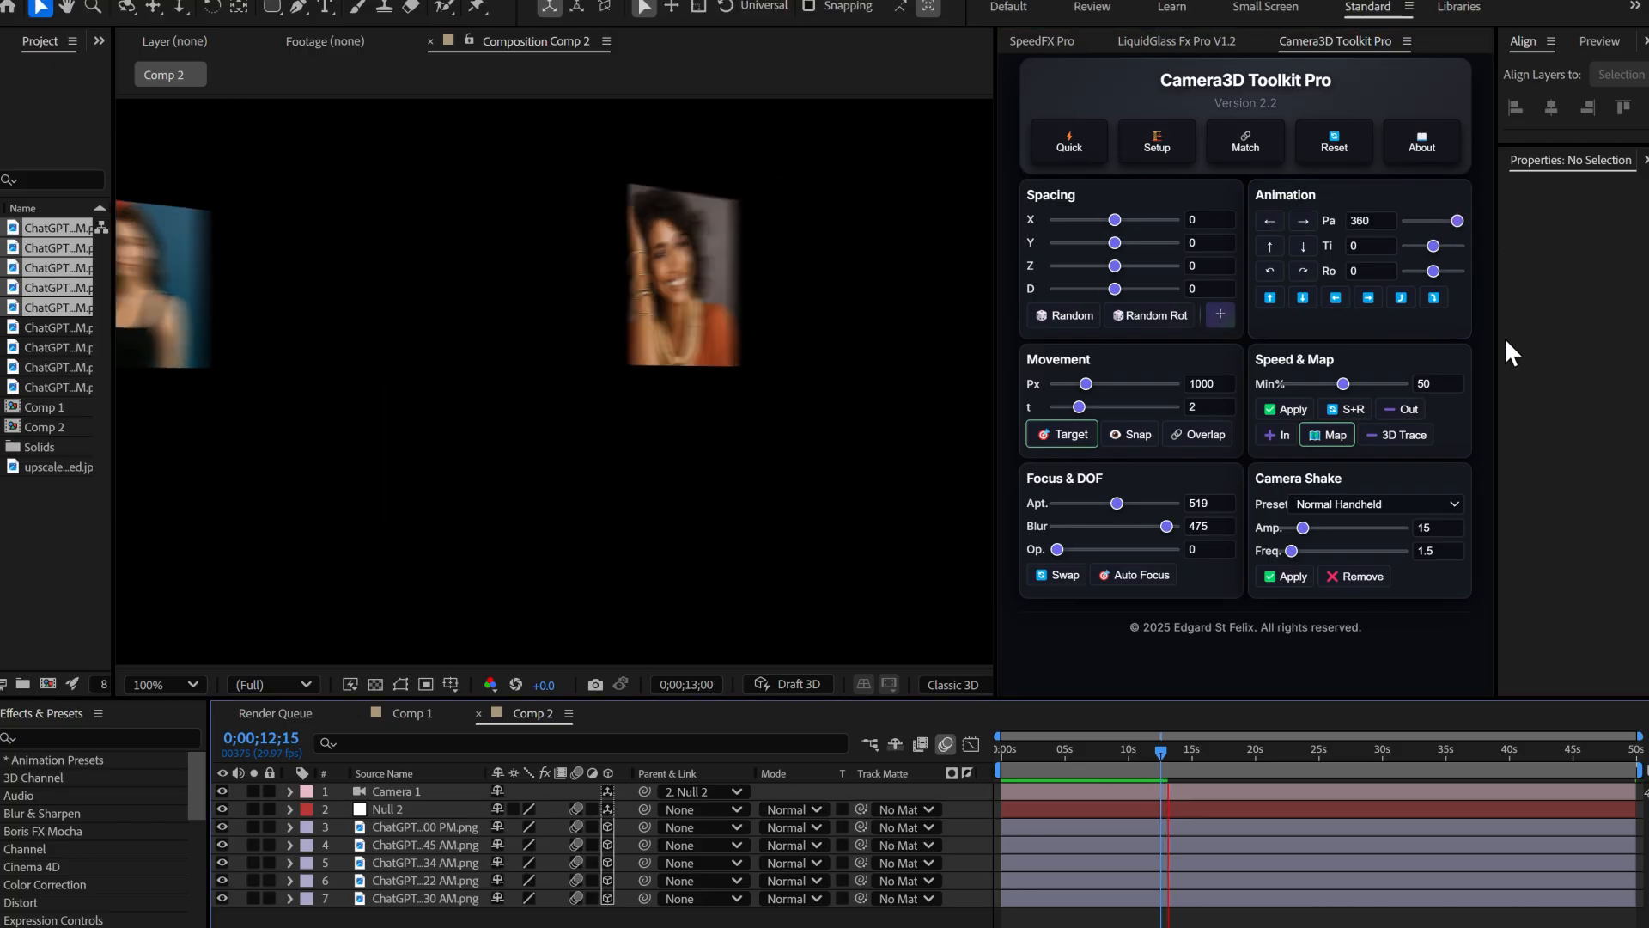
click(1269, 220)
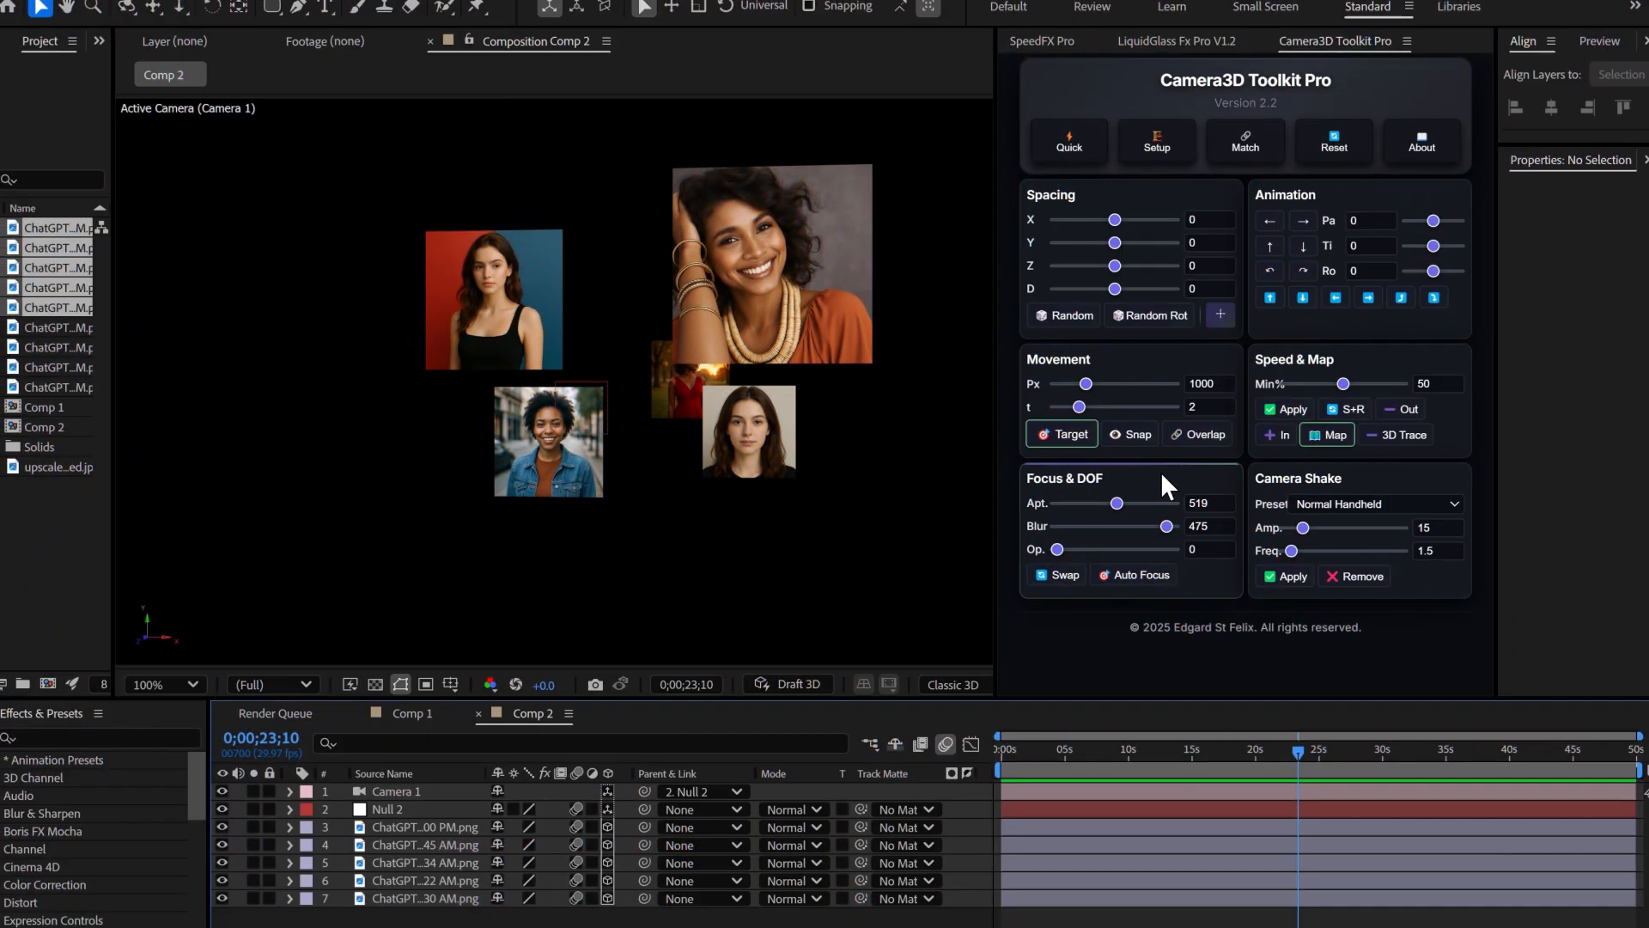
- Target the red-and-blue portrait and tune the depth-of-field aperture and blur amount
click(1061, 435)
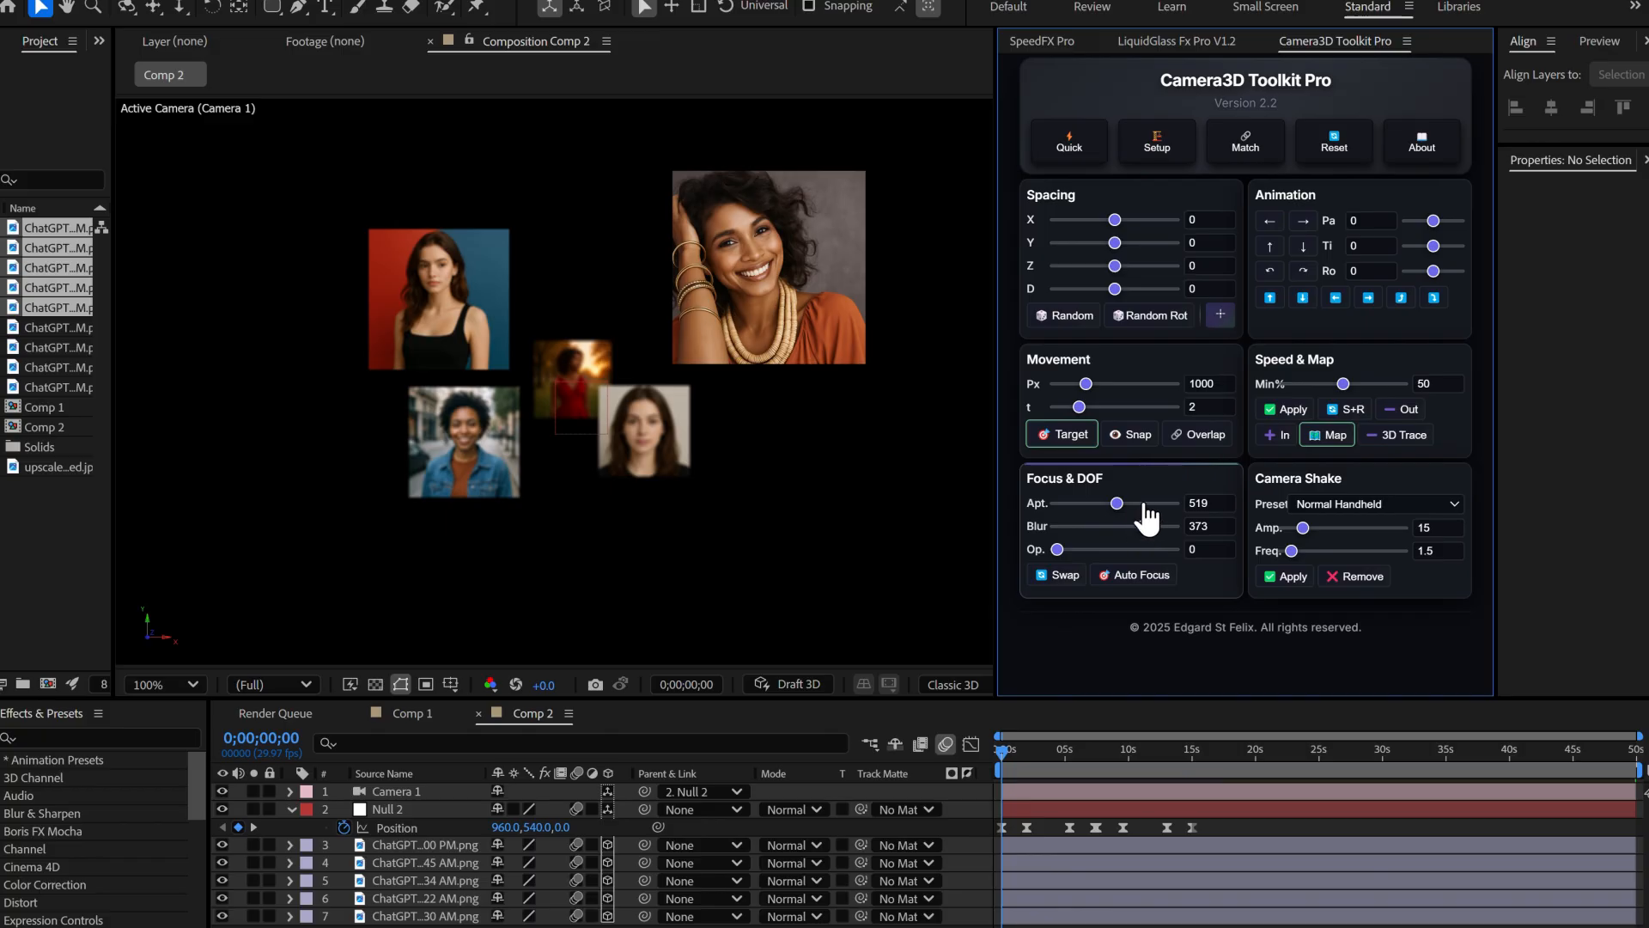
drag(1116, 525, 1125, 525)
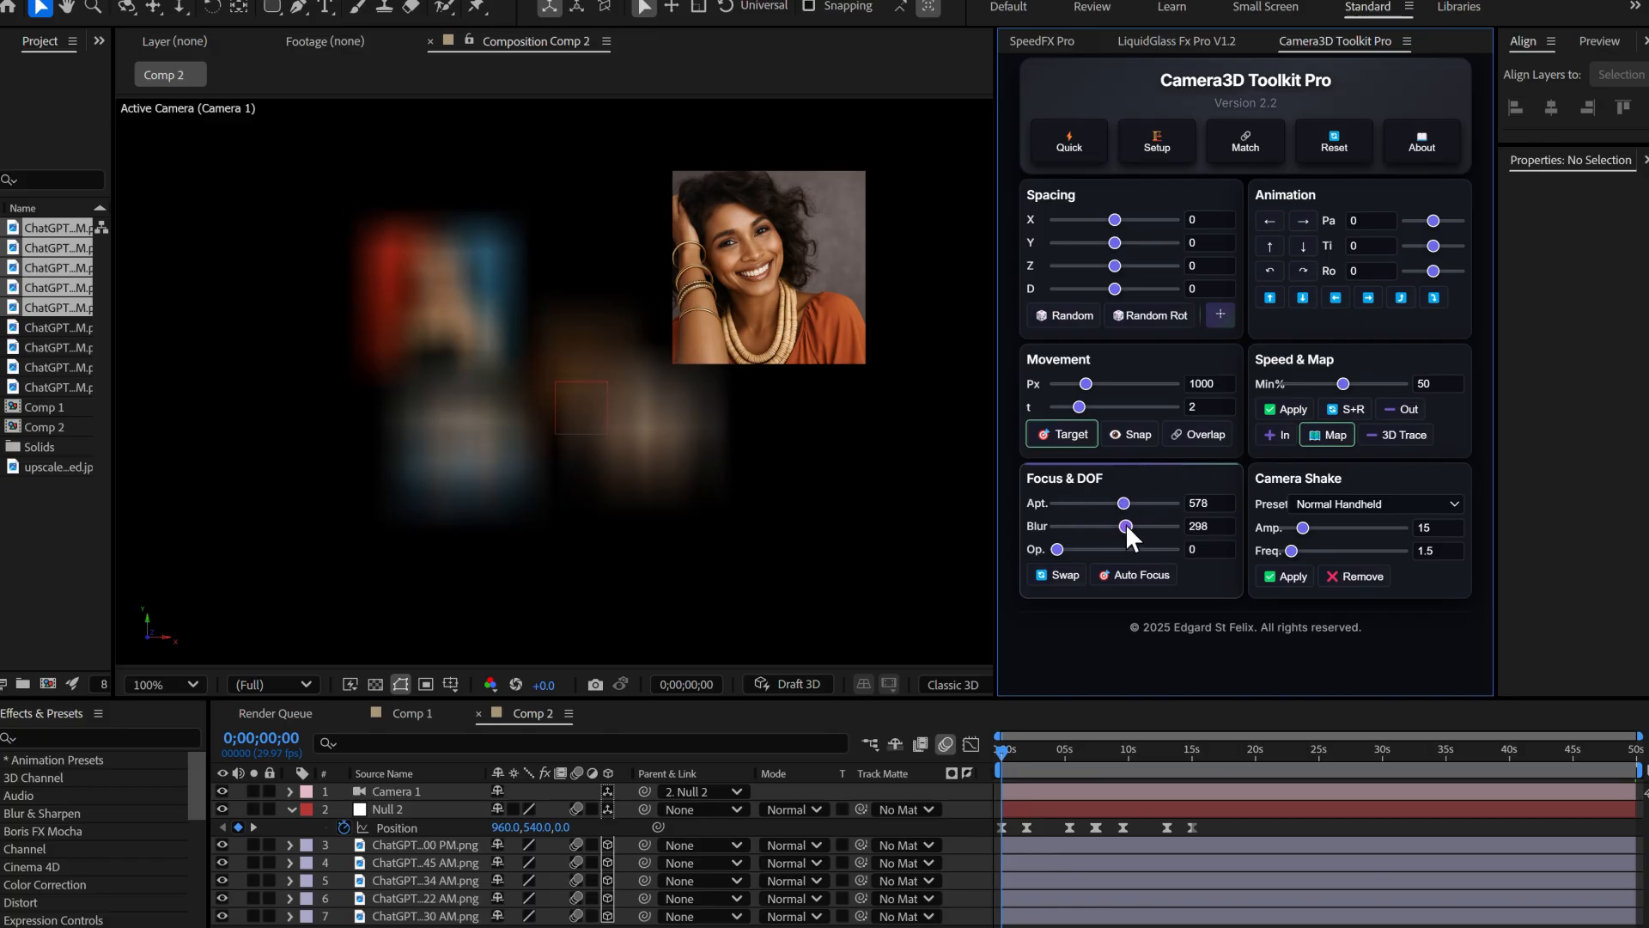
drag(1124, 526, 1133, 526)
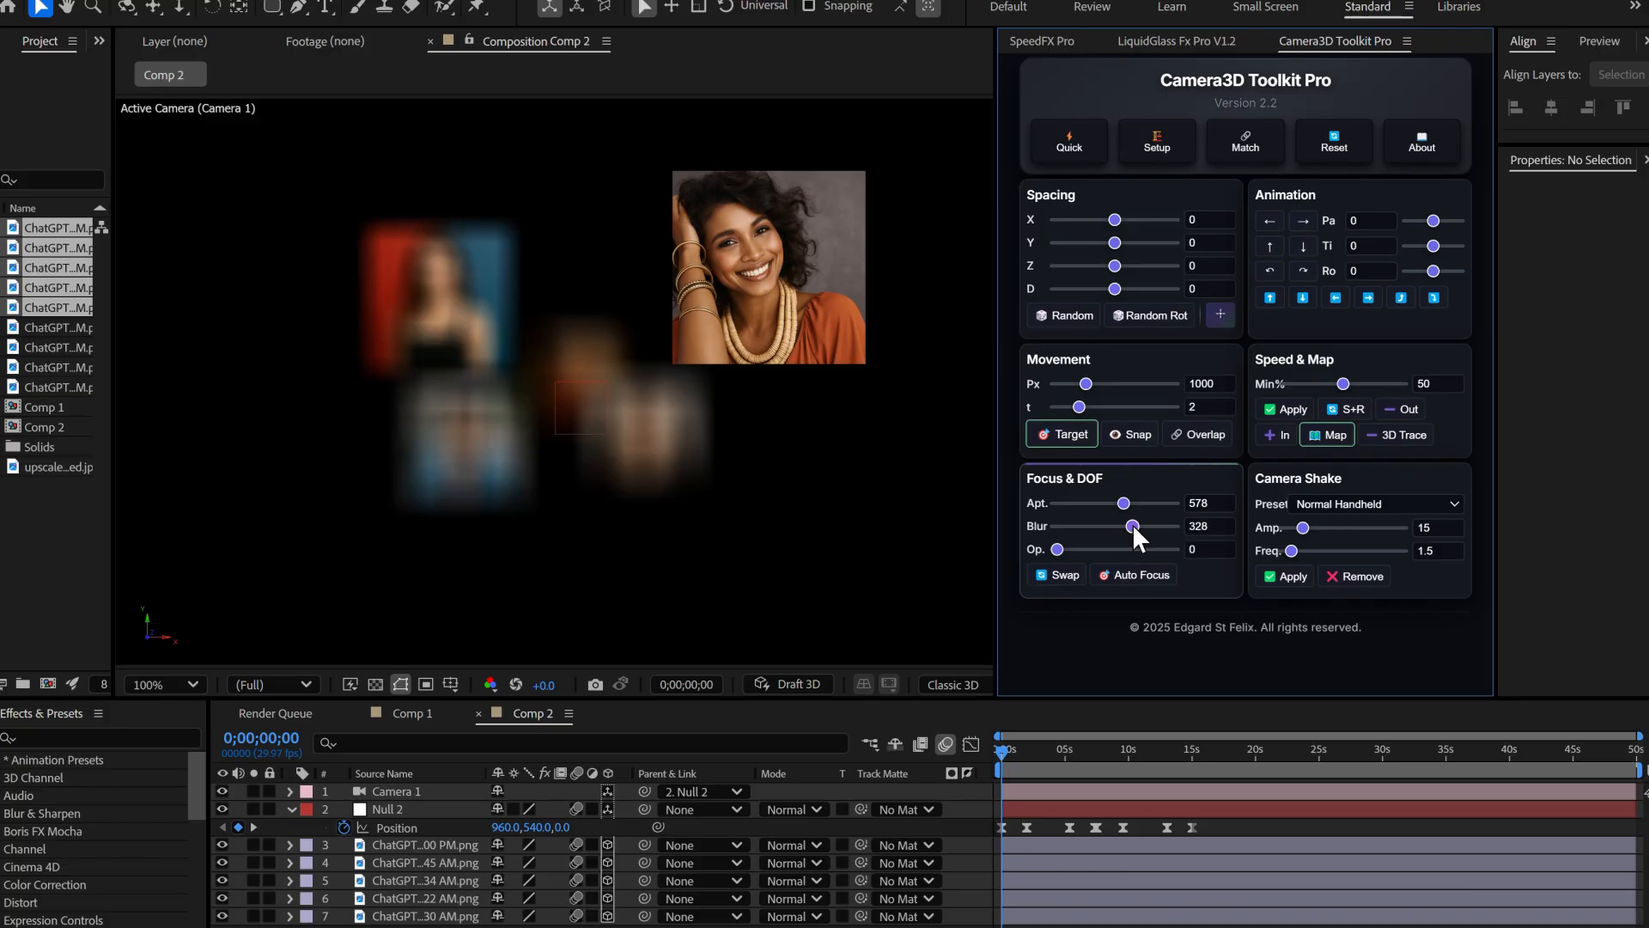
drag(1133, 526, 1117, 526)
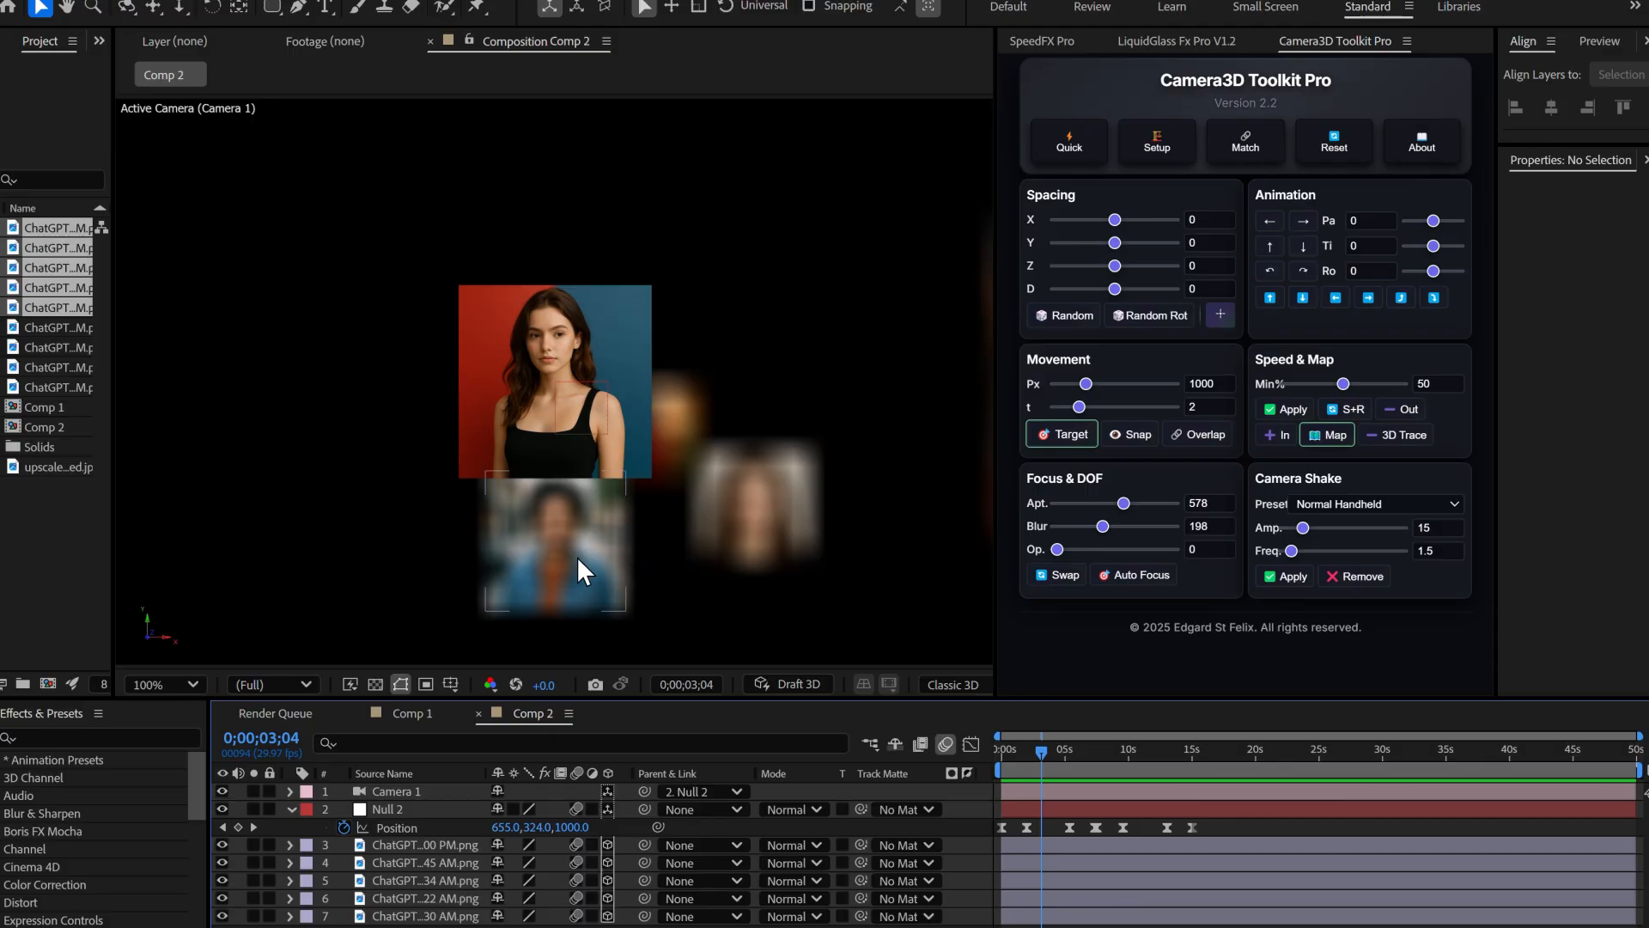
mouse_move(575, 572)
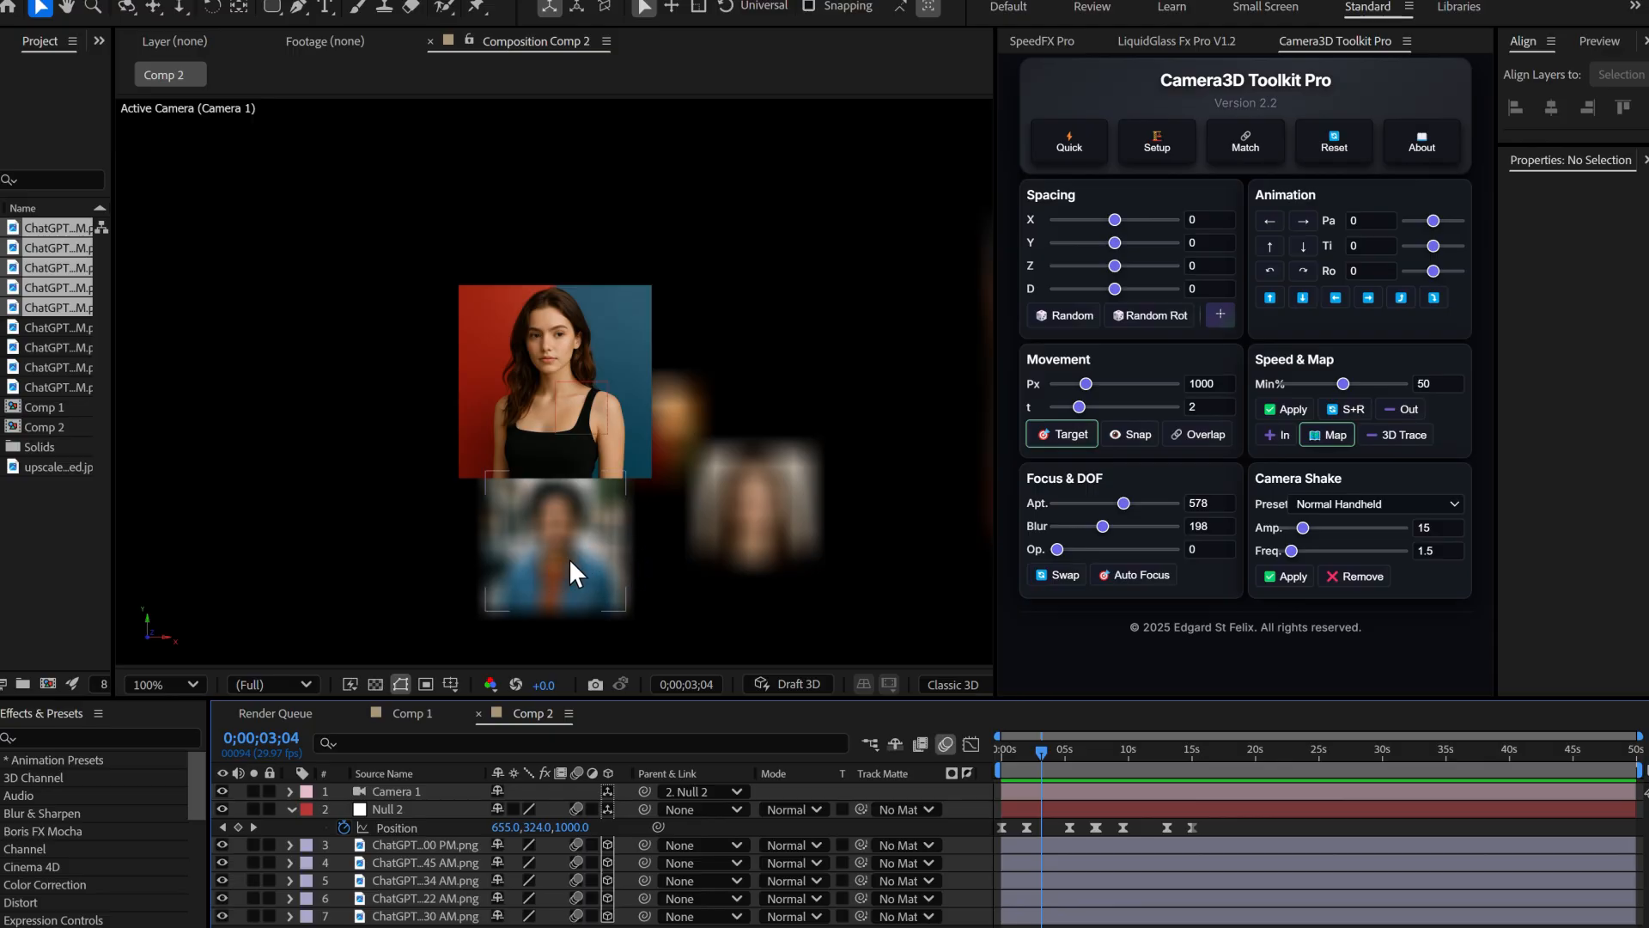
mouse_move(626, 558)
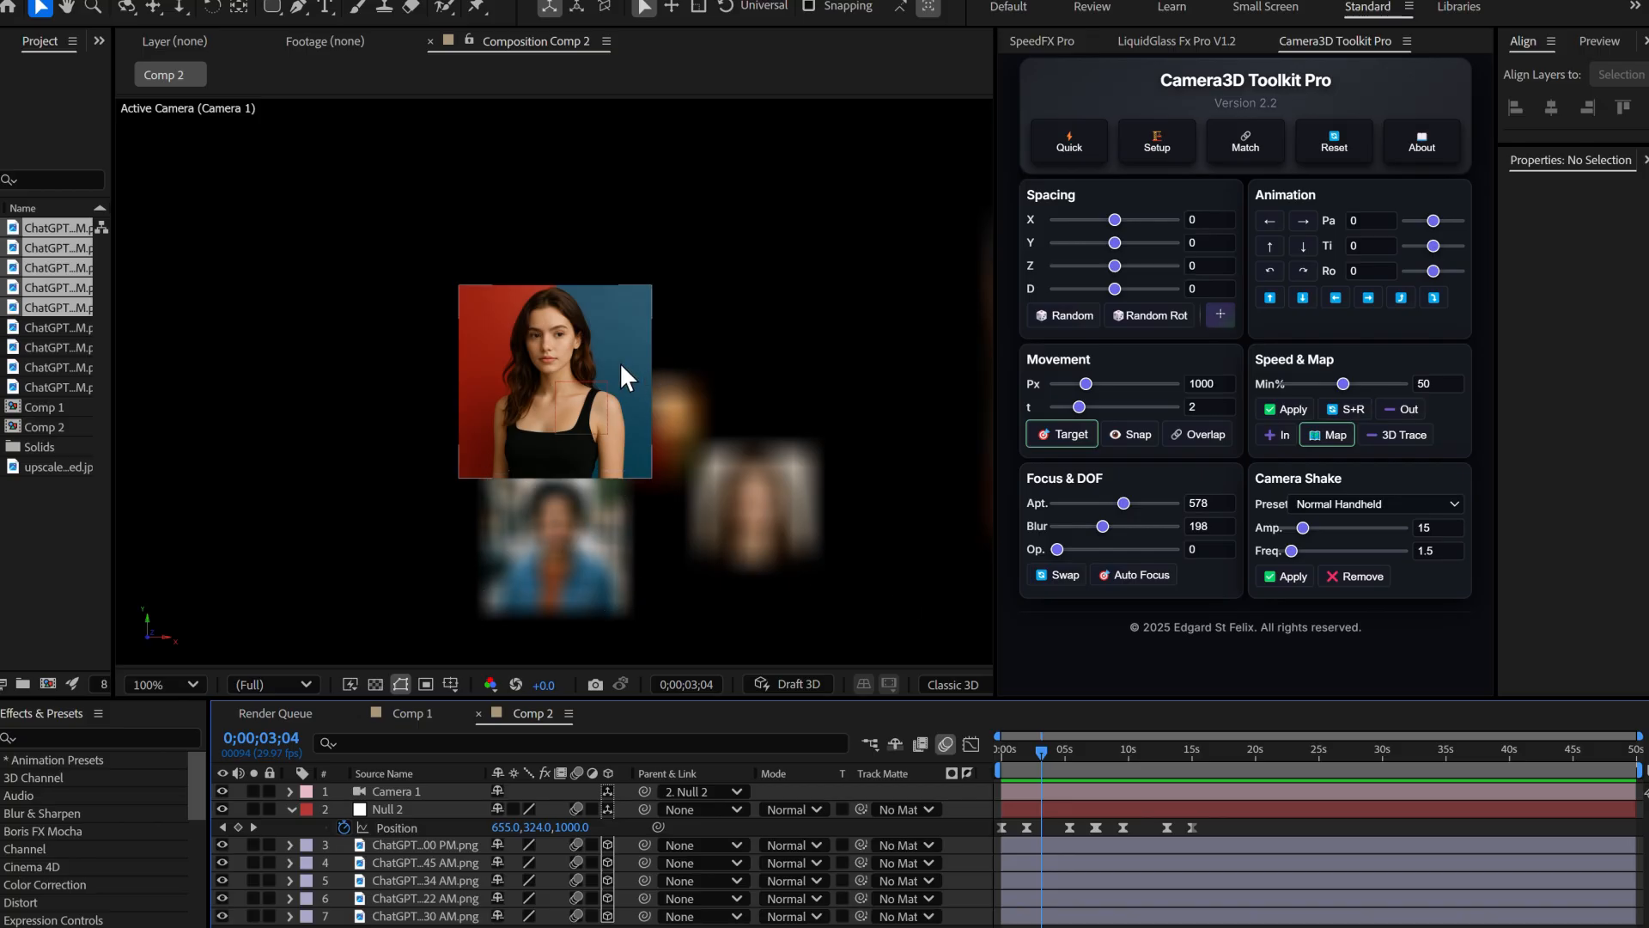
mouse_move(524, 323)
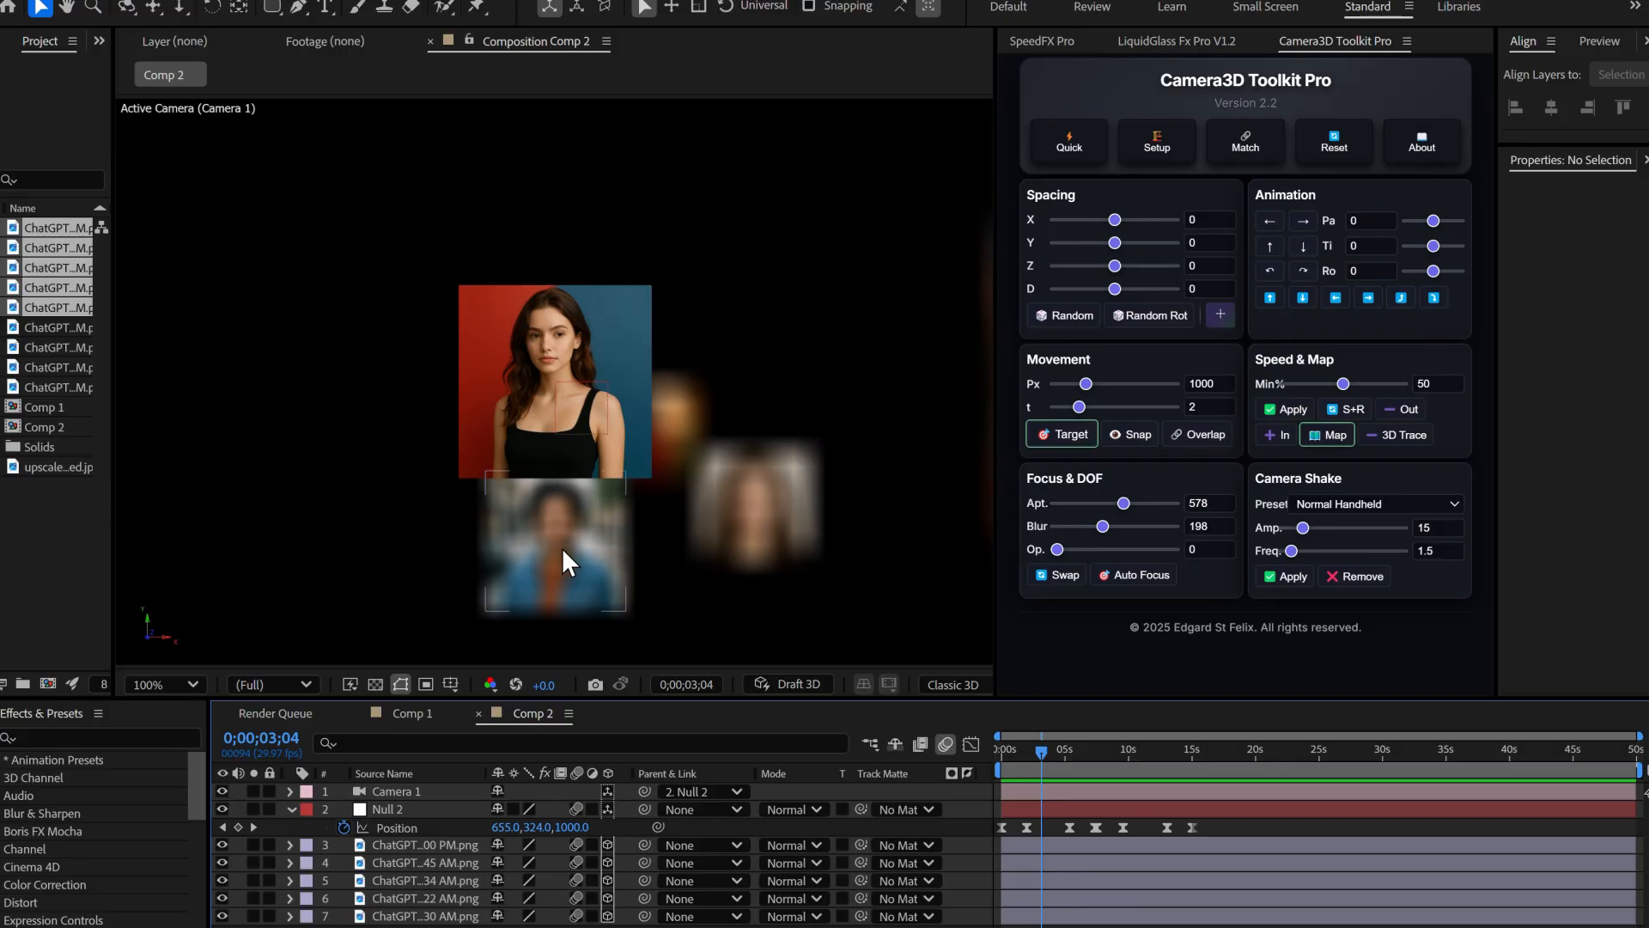
mouse_move(615, 514)
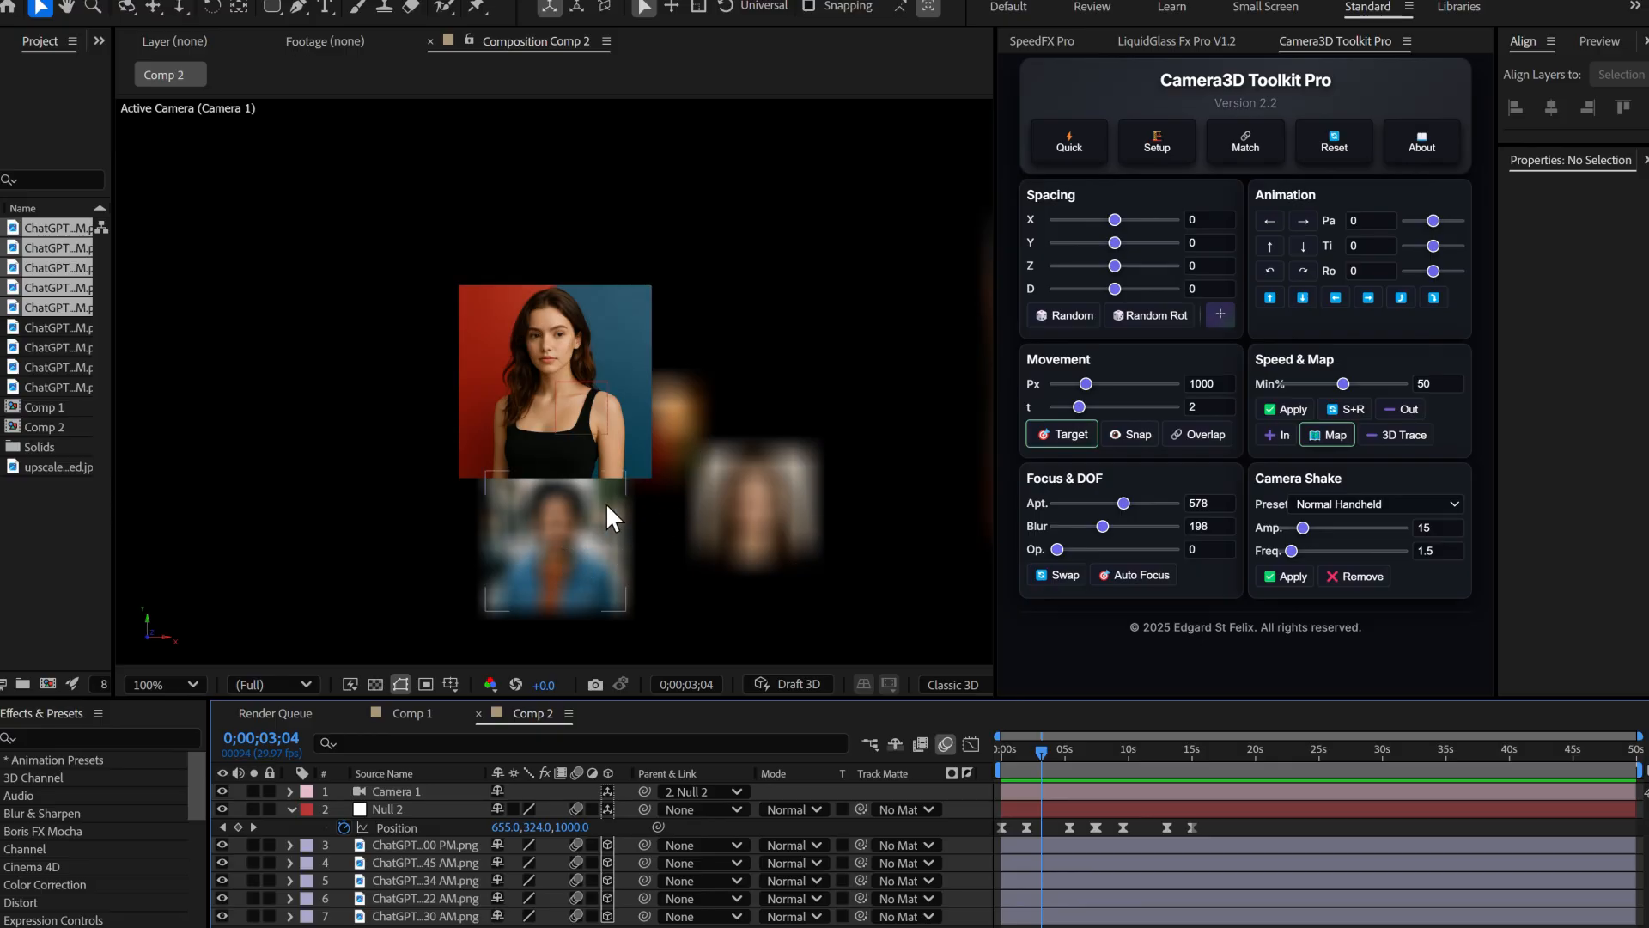
- Keyframe focus onto the denim-jacket portrait, then onto the plain-background portrait
click(554, 547)
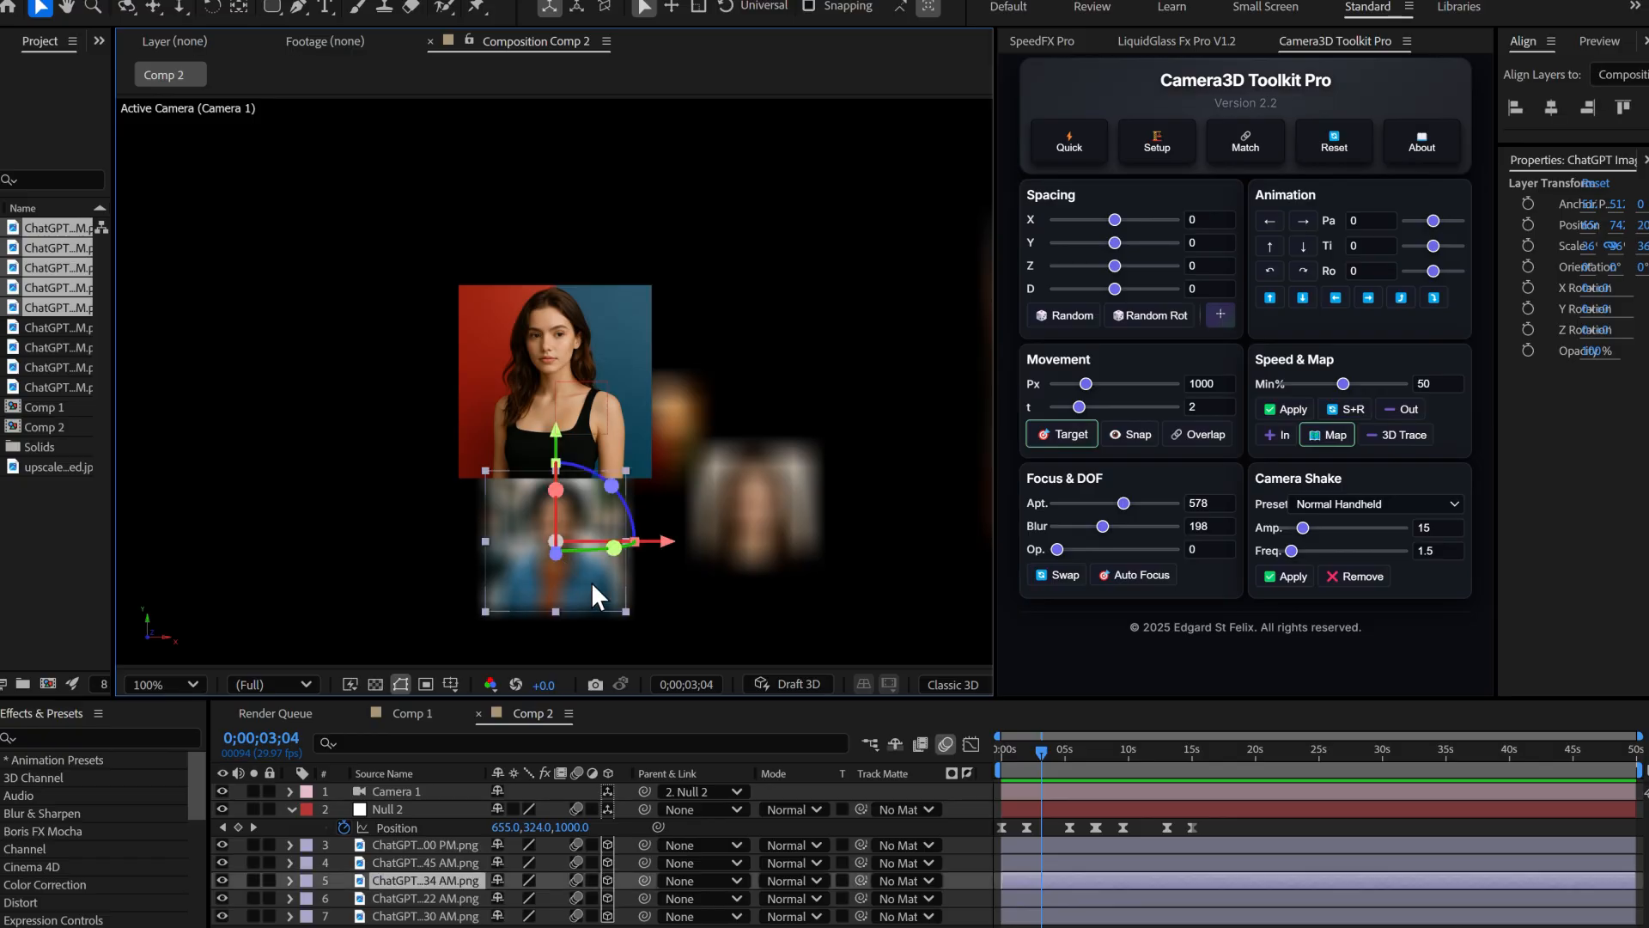
mouse_move(1140, 575)
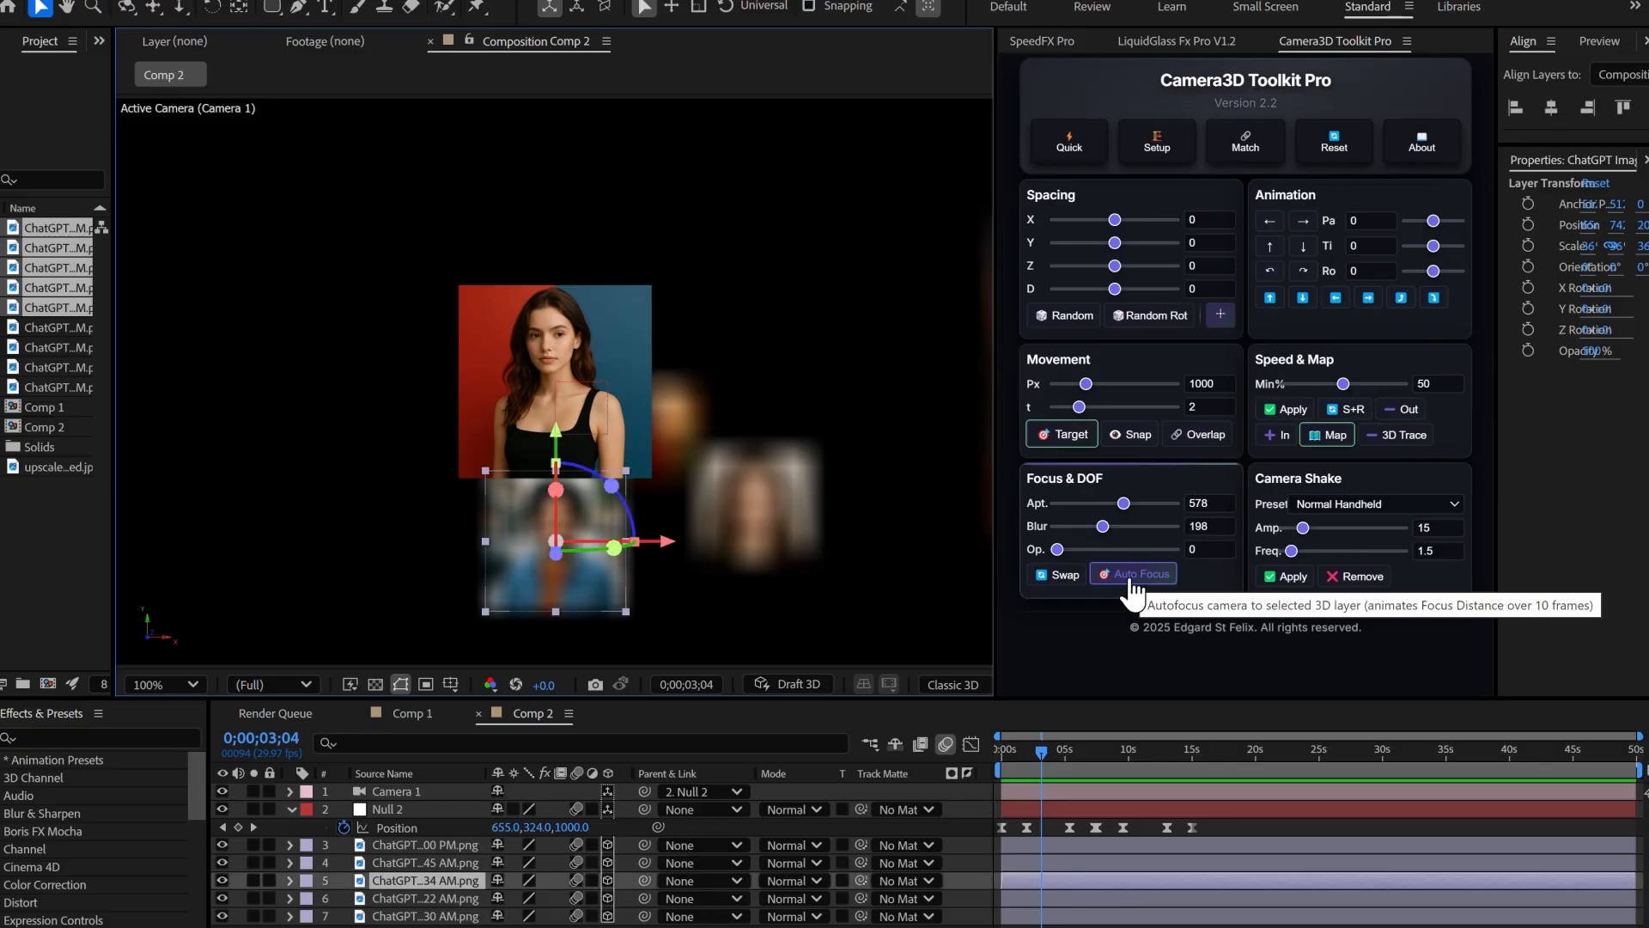
click(1133, 575)
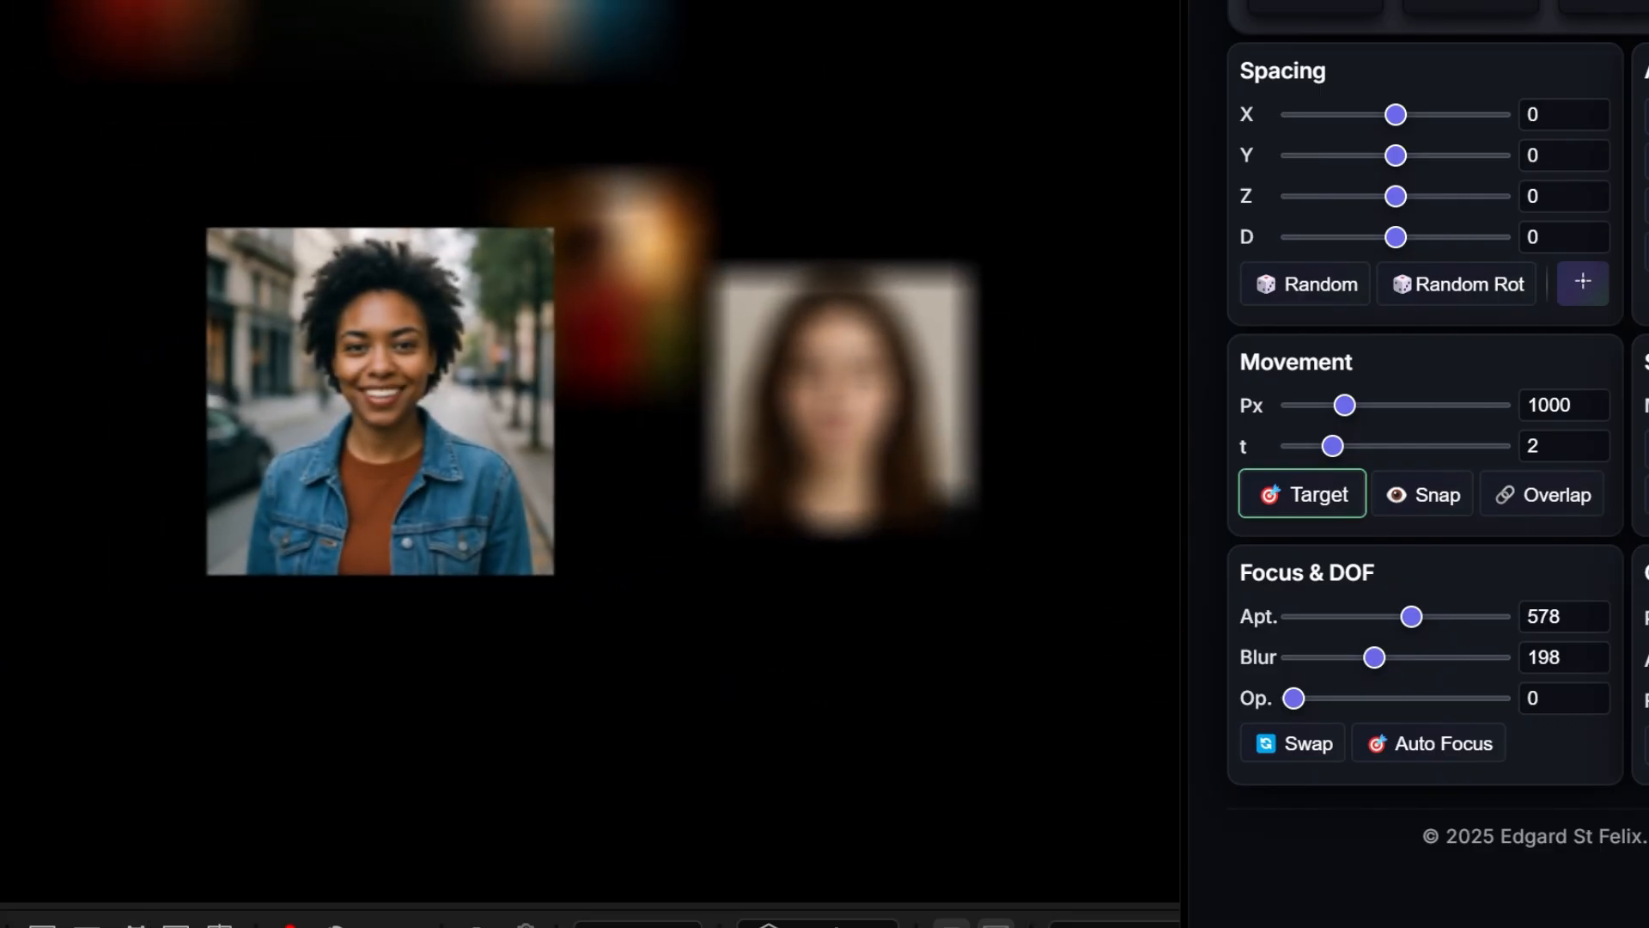
click(842, 410)
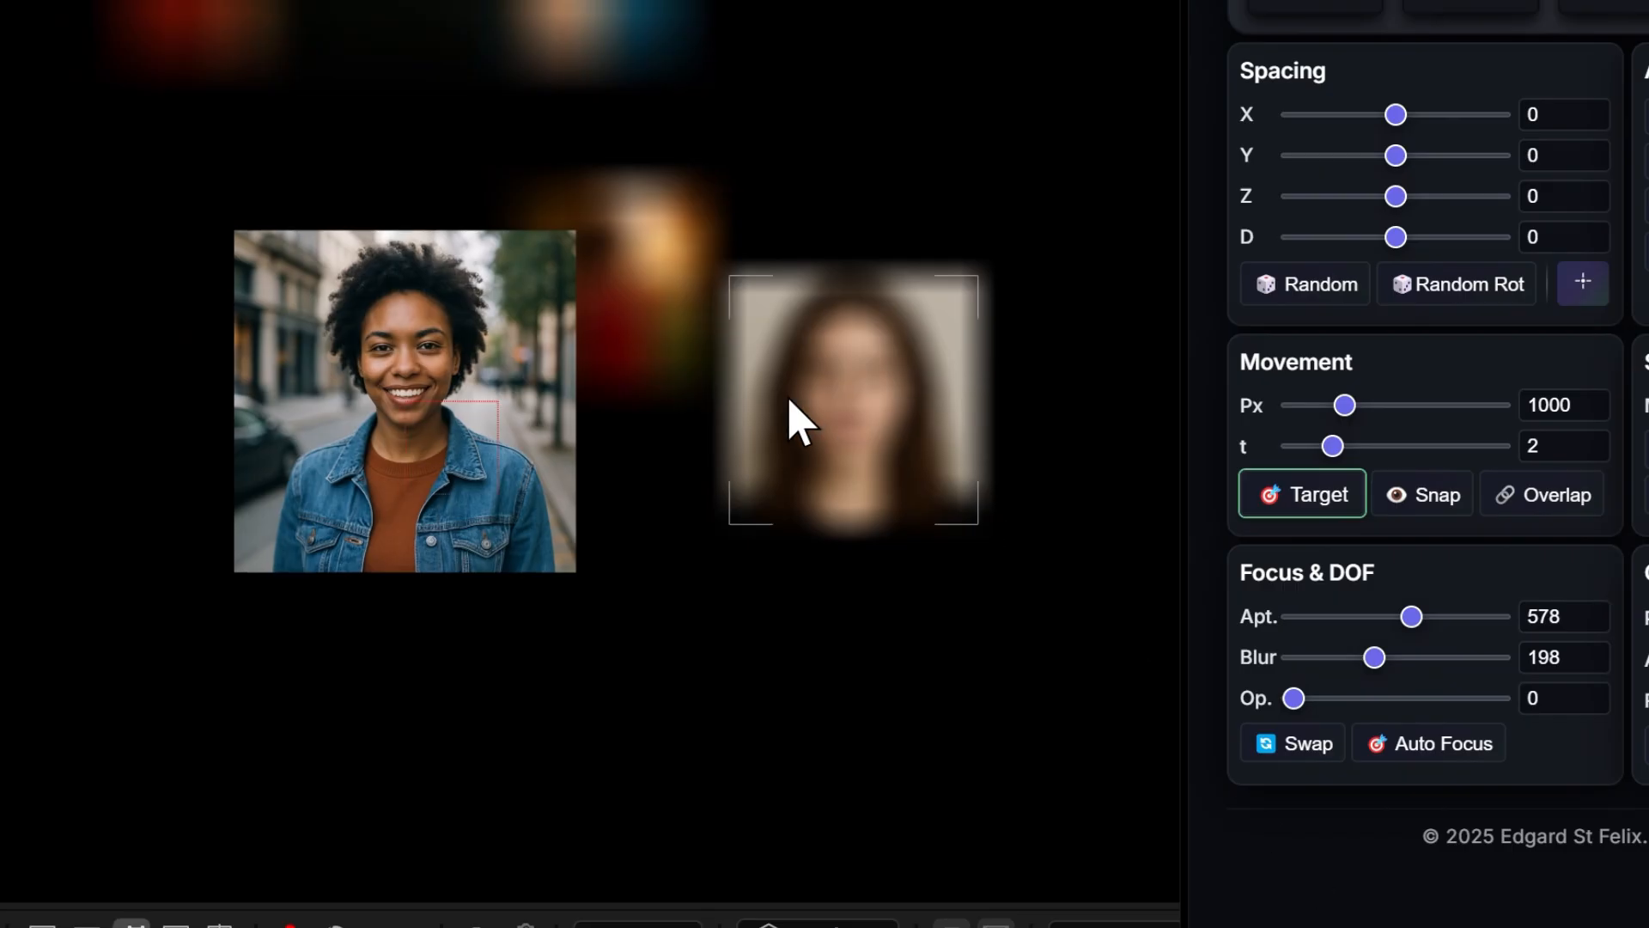
mouse_move(857, 436)
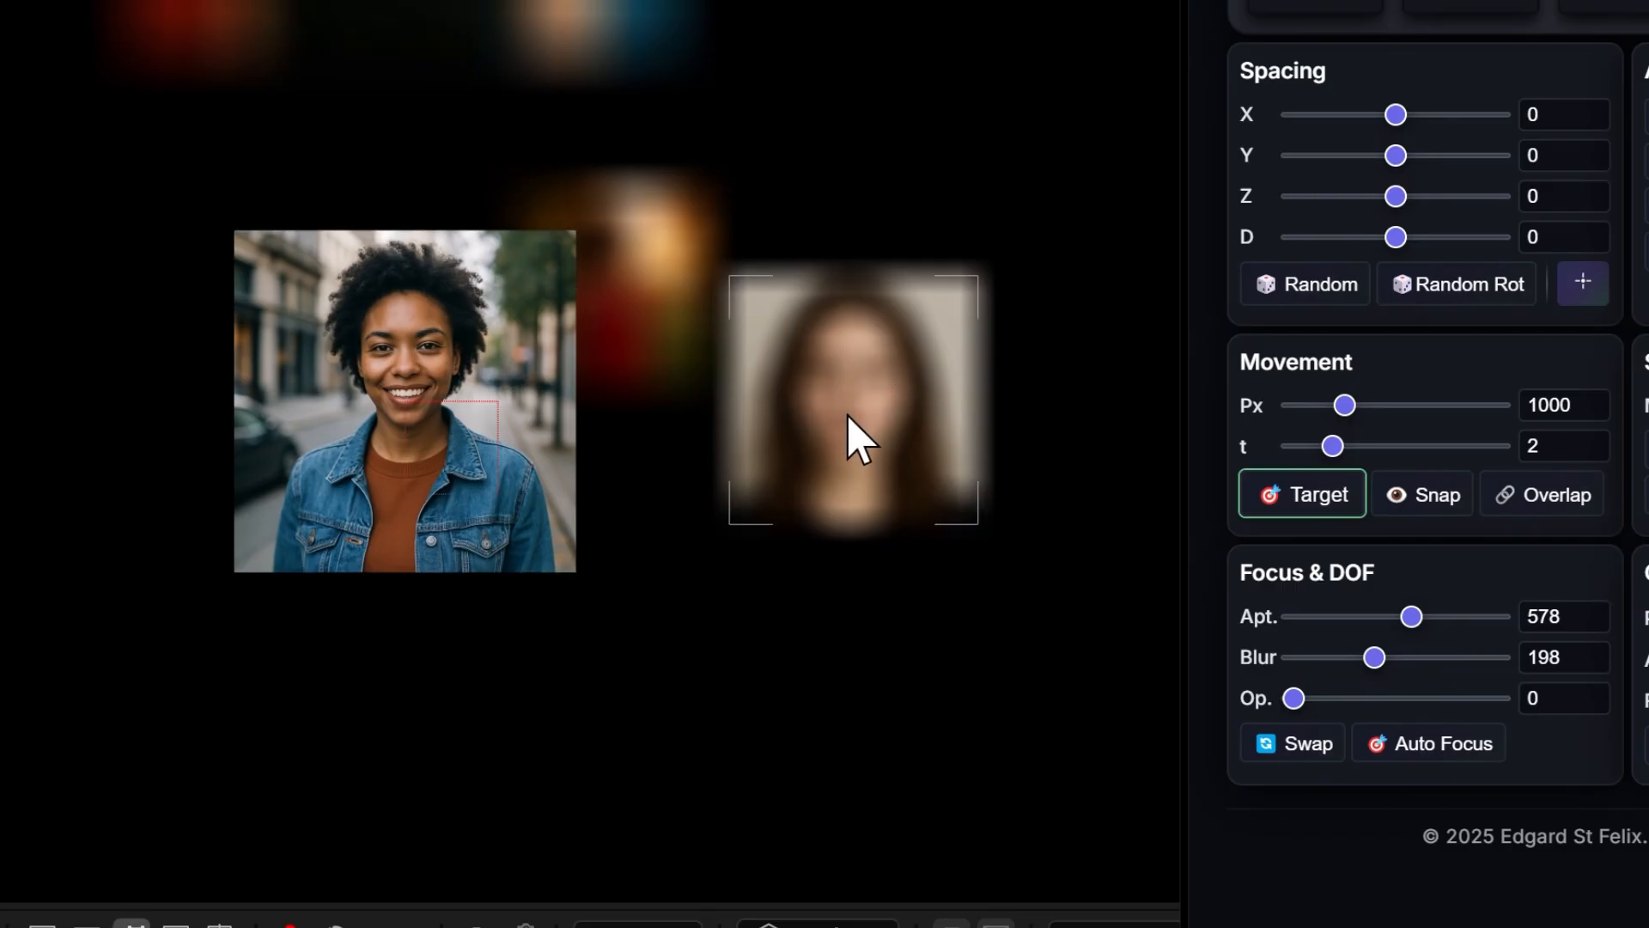
click(1428, 741)
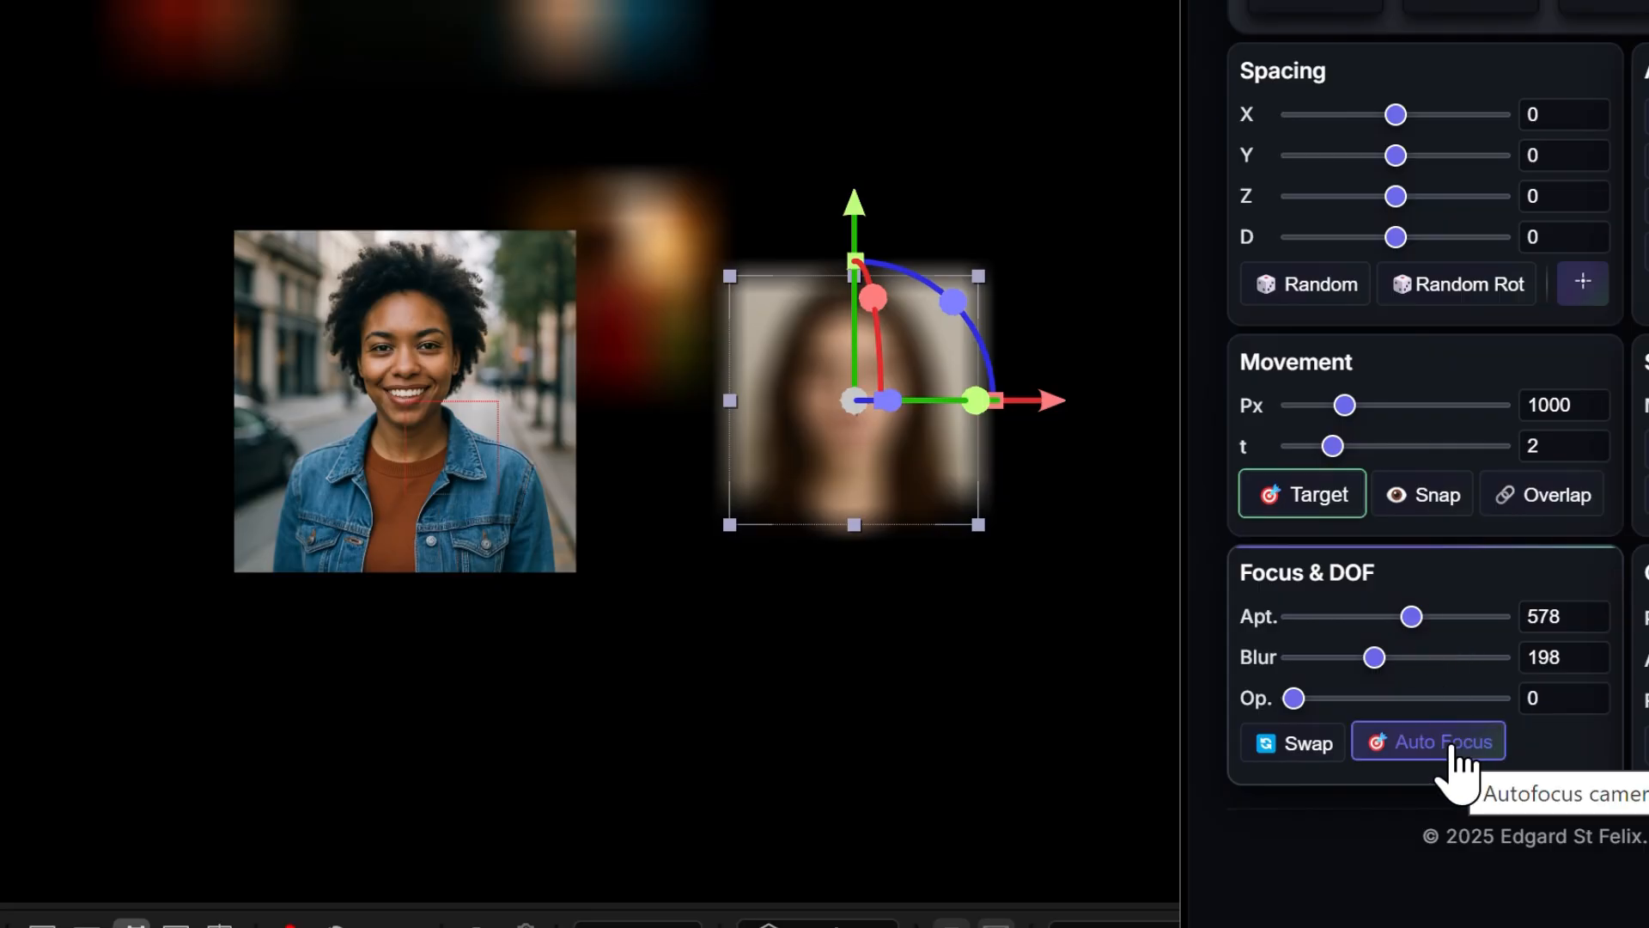
click(1428, 741)
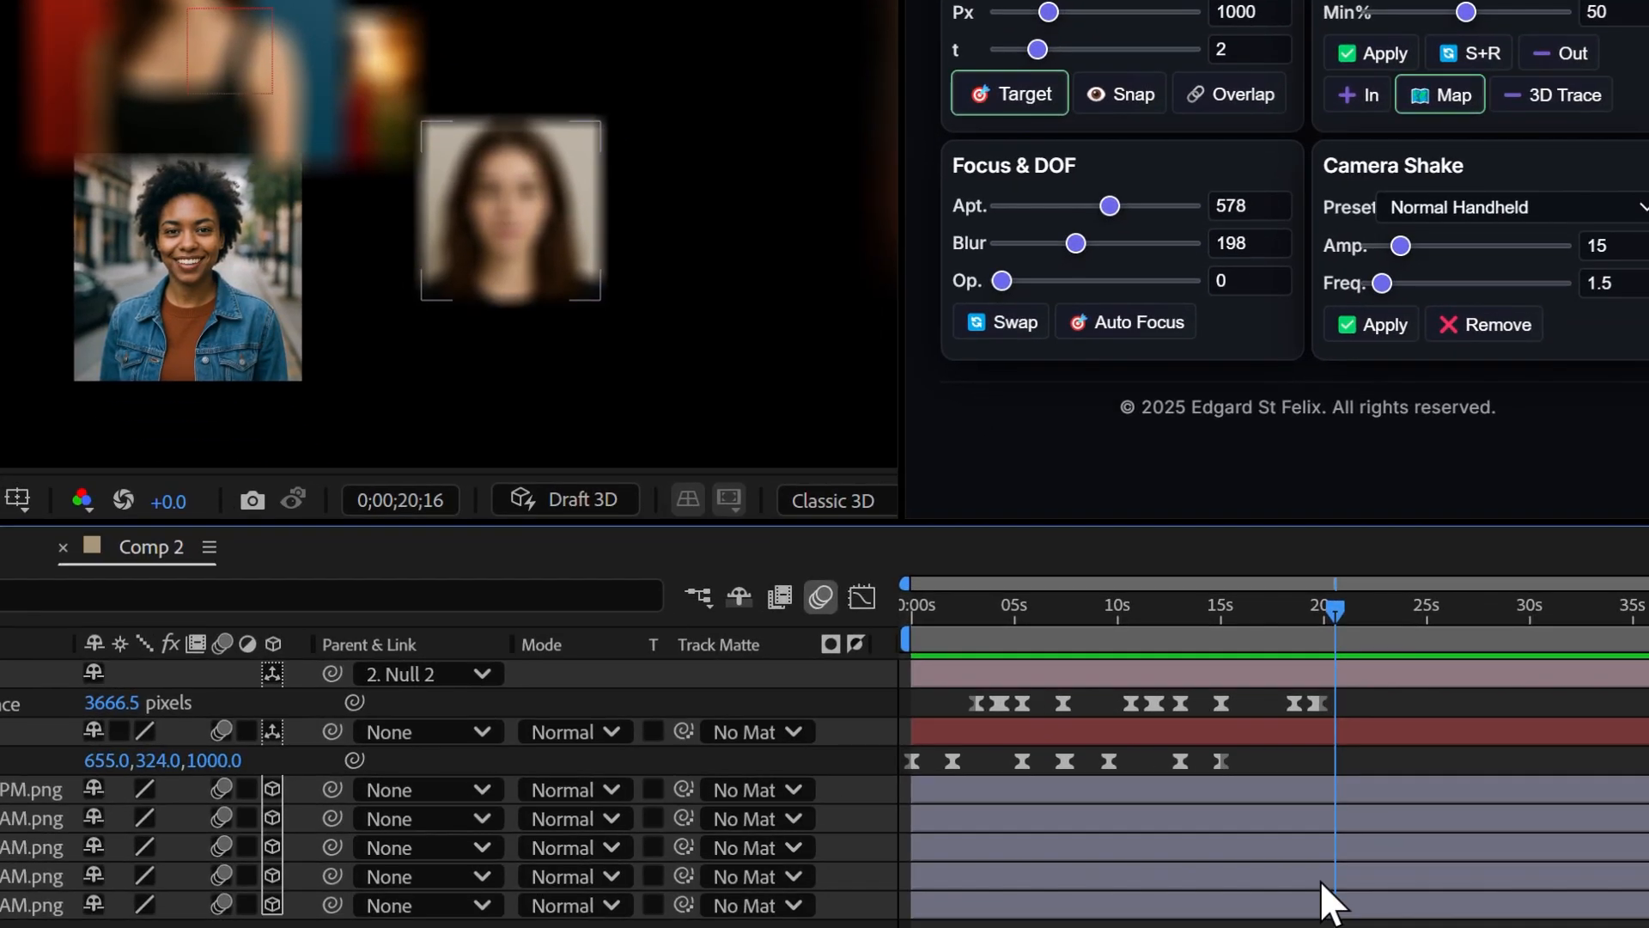
click(1322, 613)
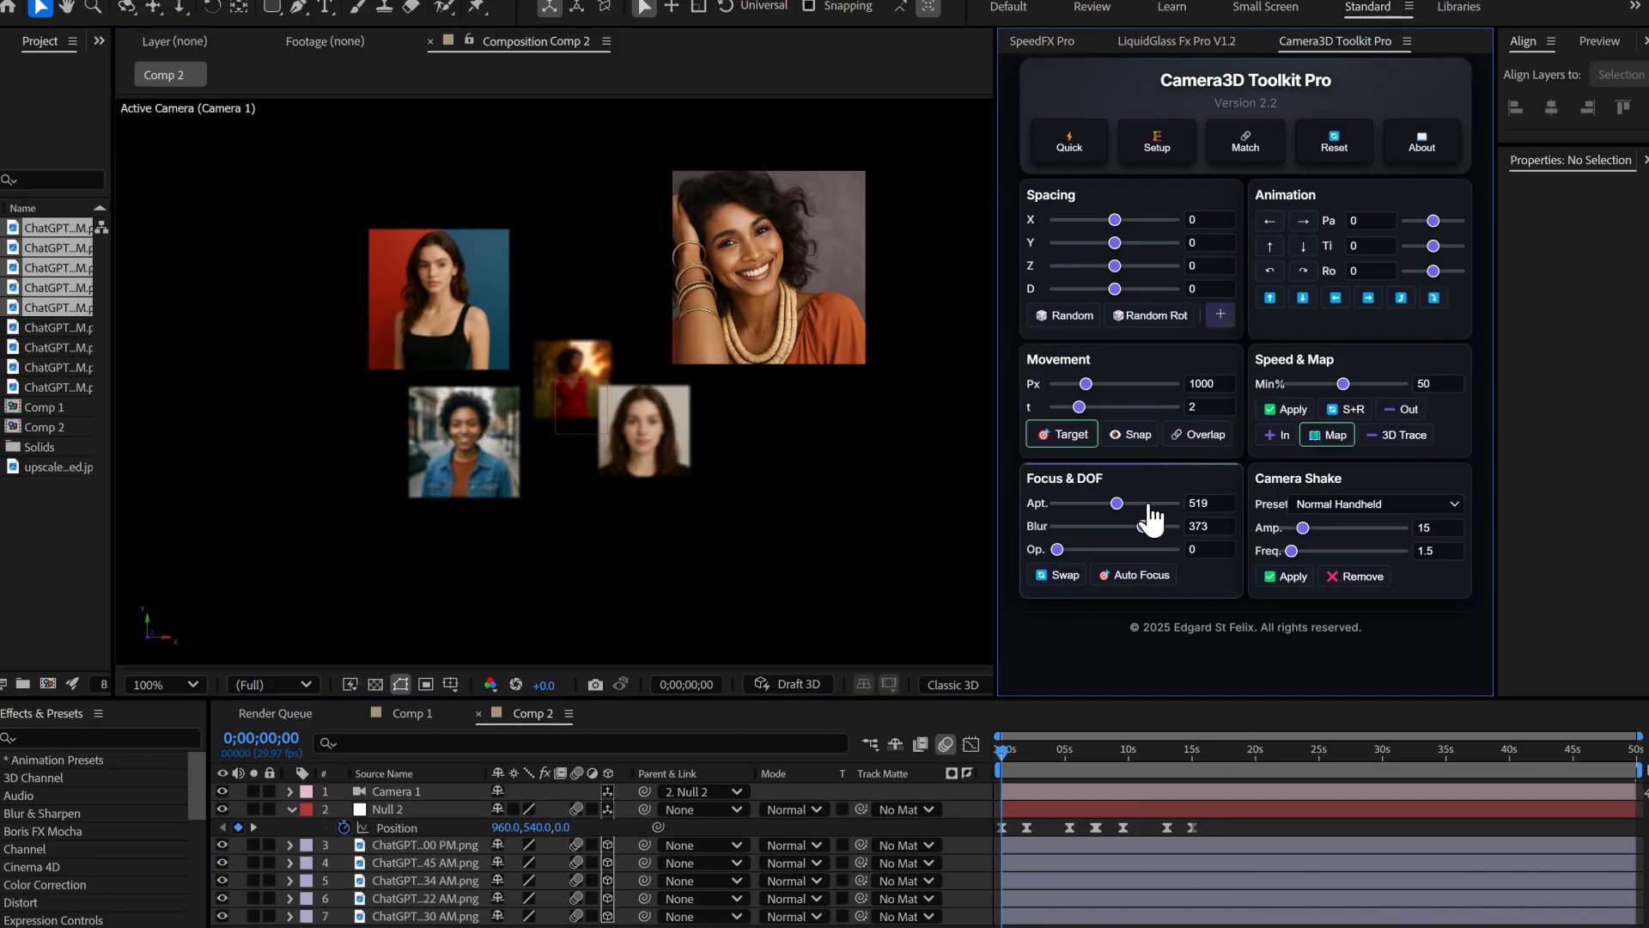
drag(1116, 526, 1124, 526)
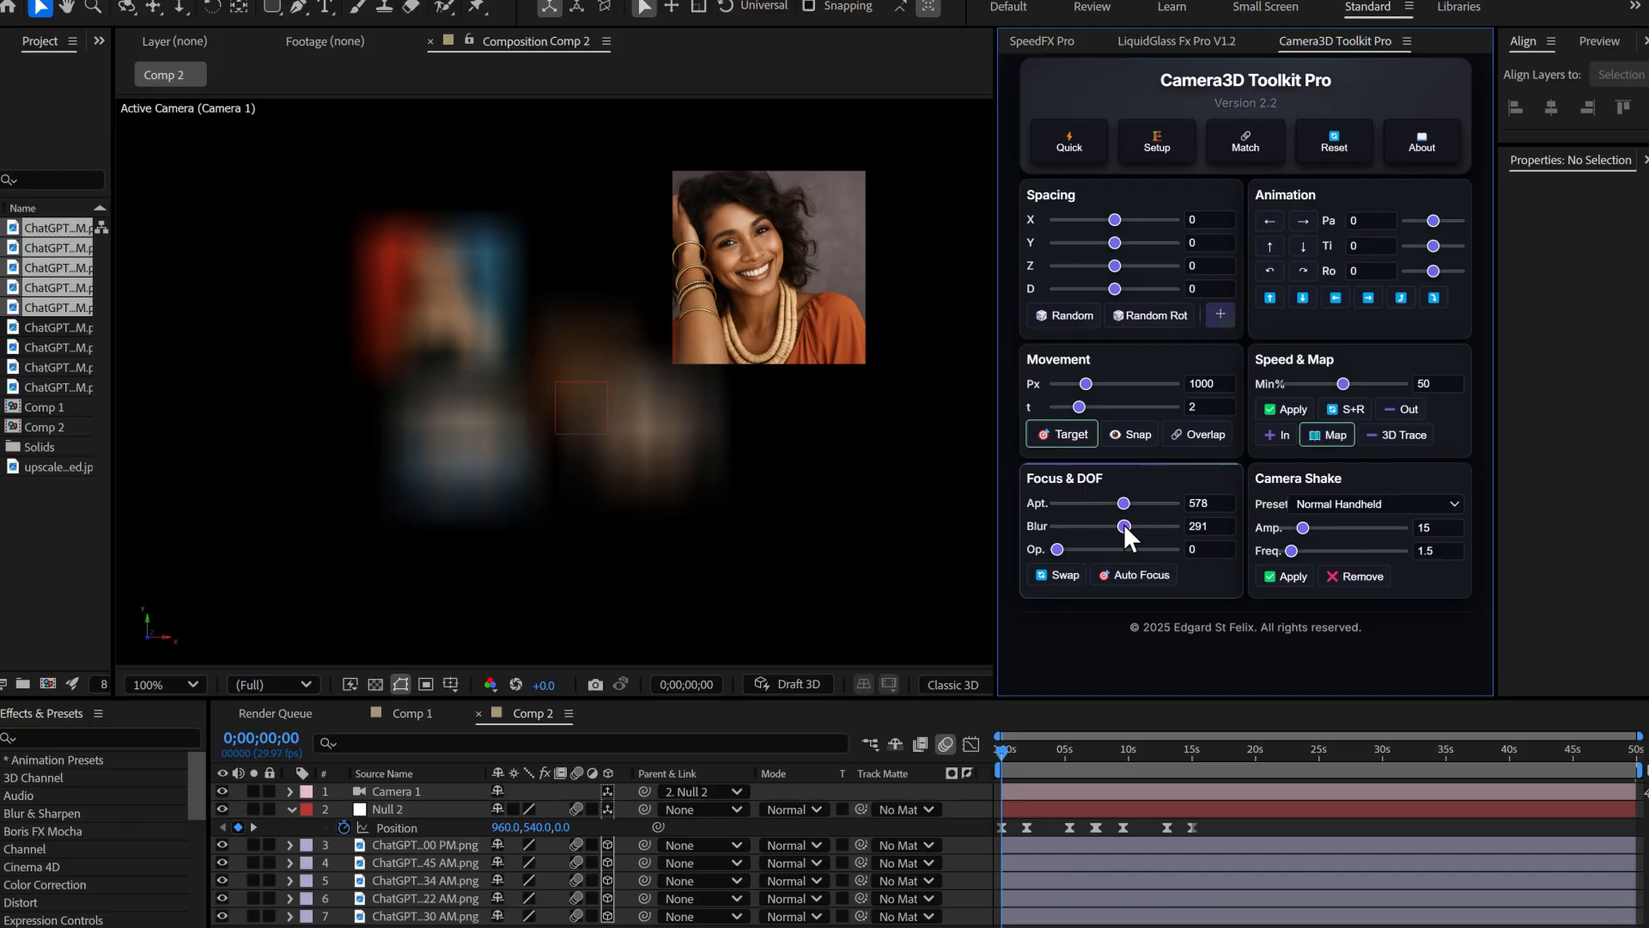
drag(1123, 525, 1134, 526)
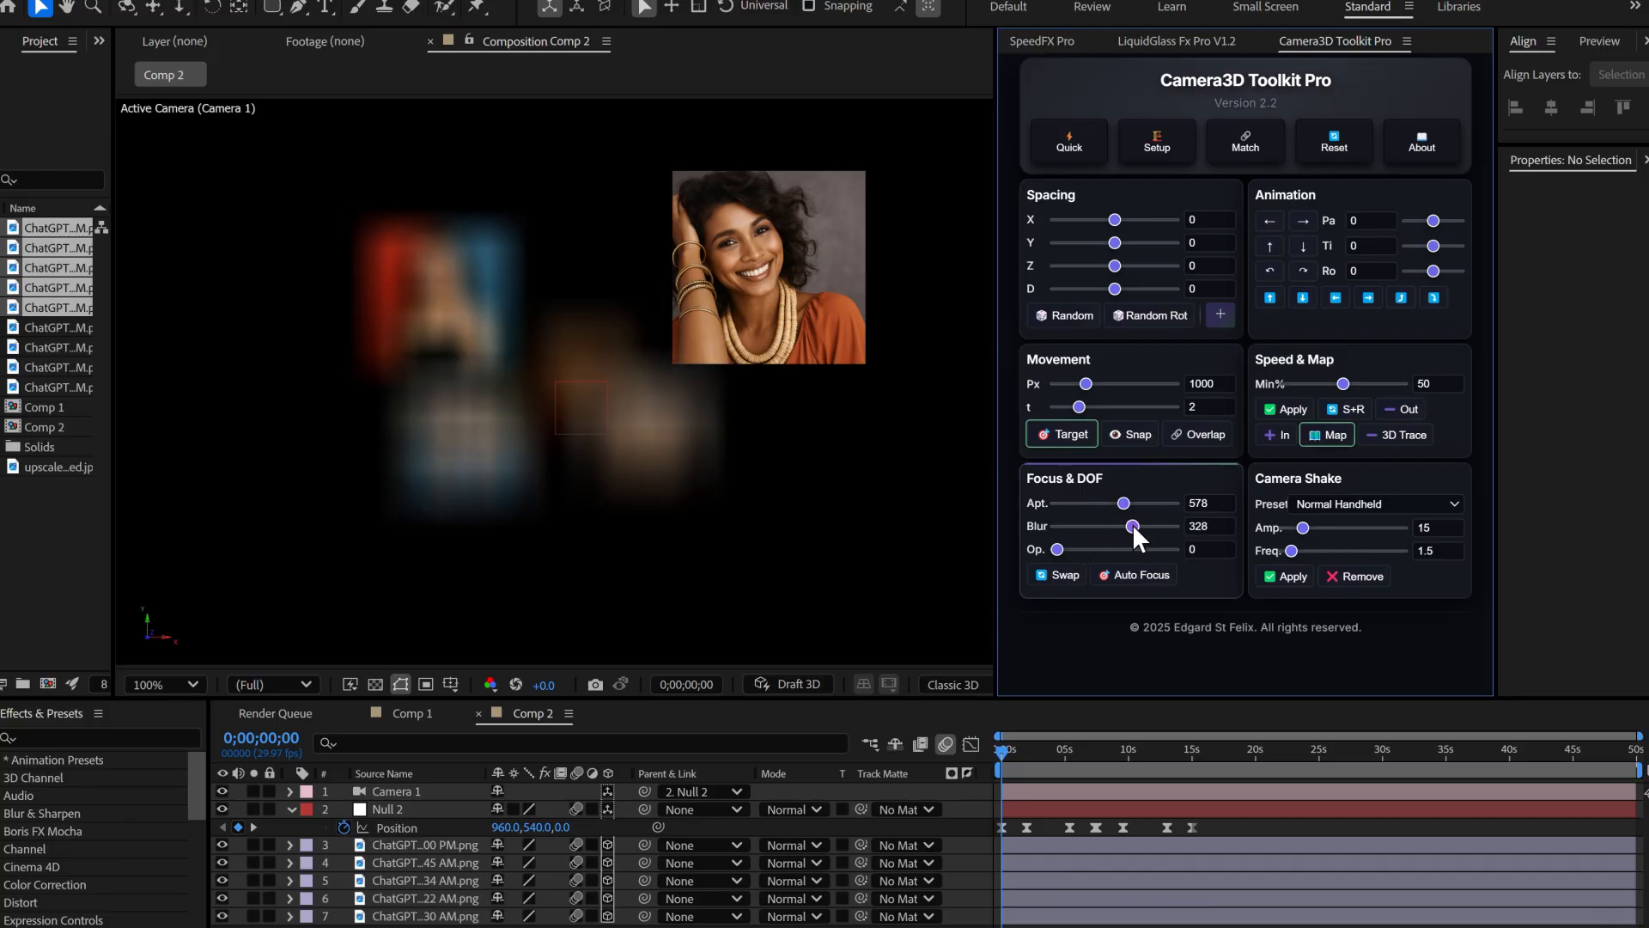
drag(1133, 525, 1117, 525)
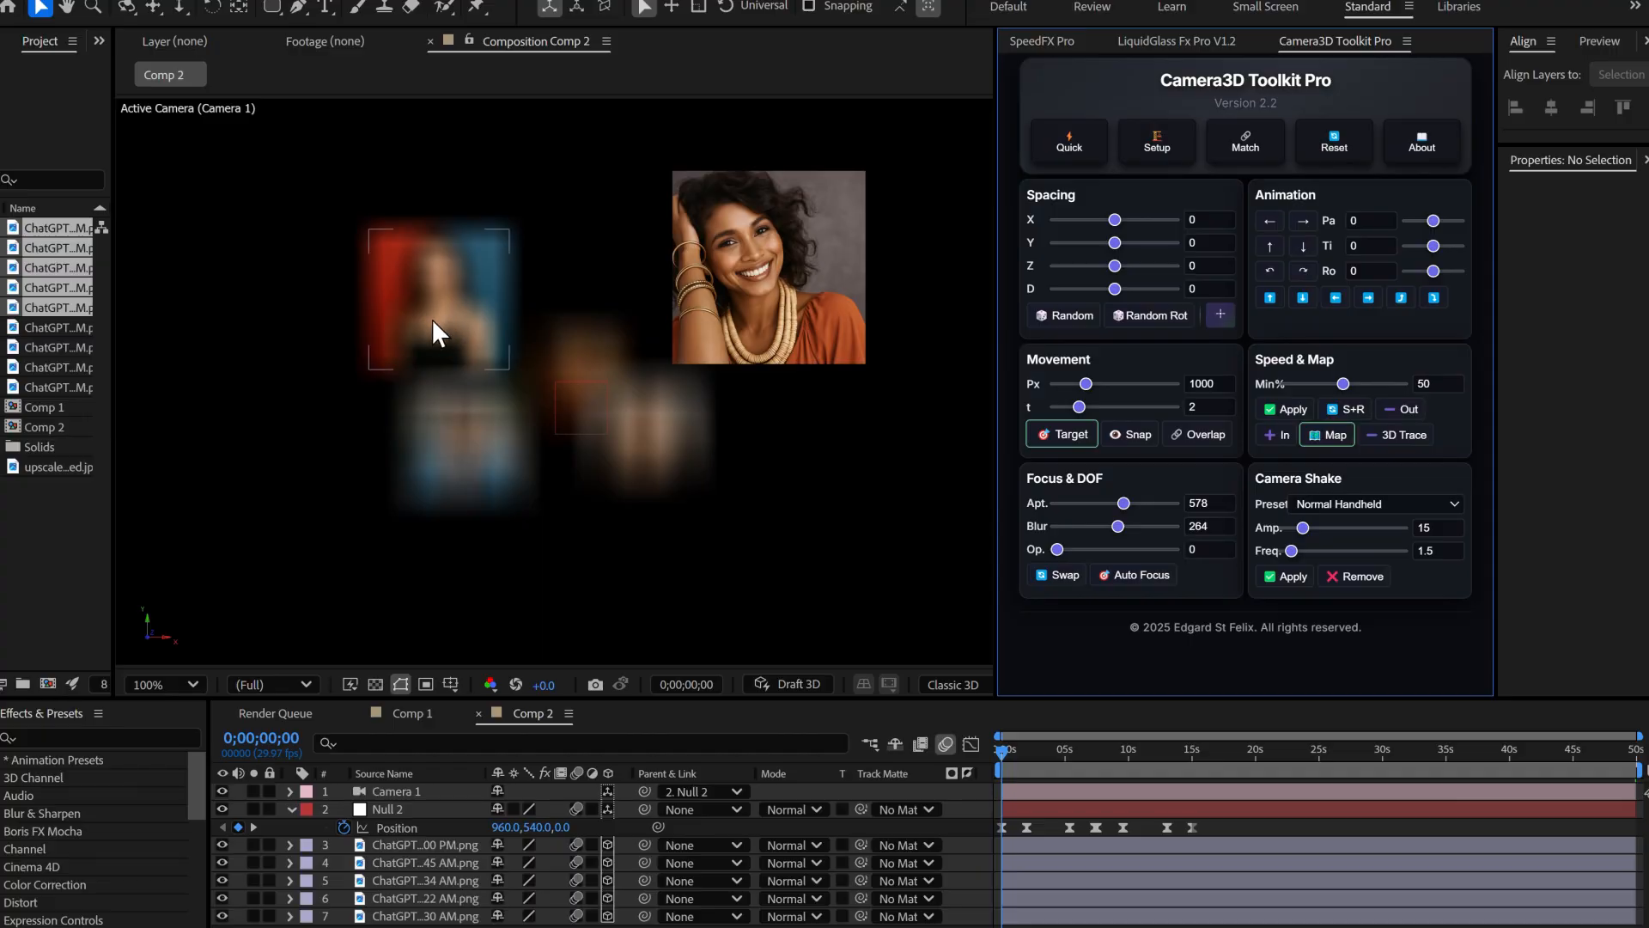
click(1196, 765)
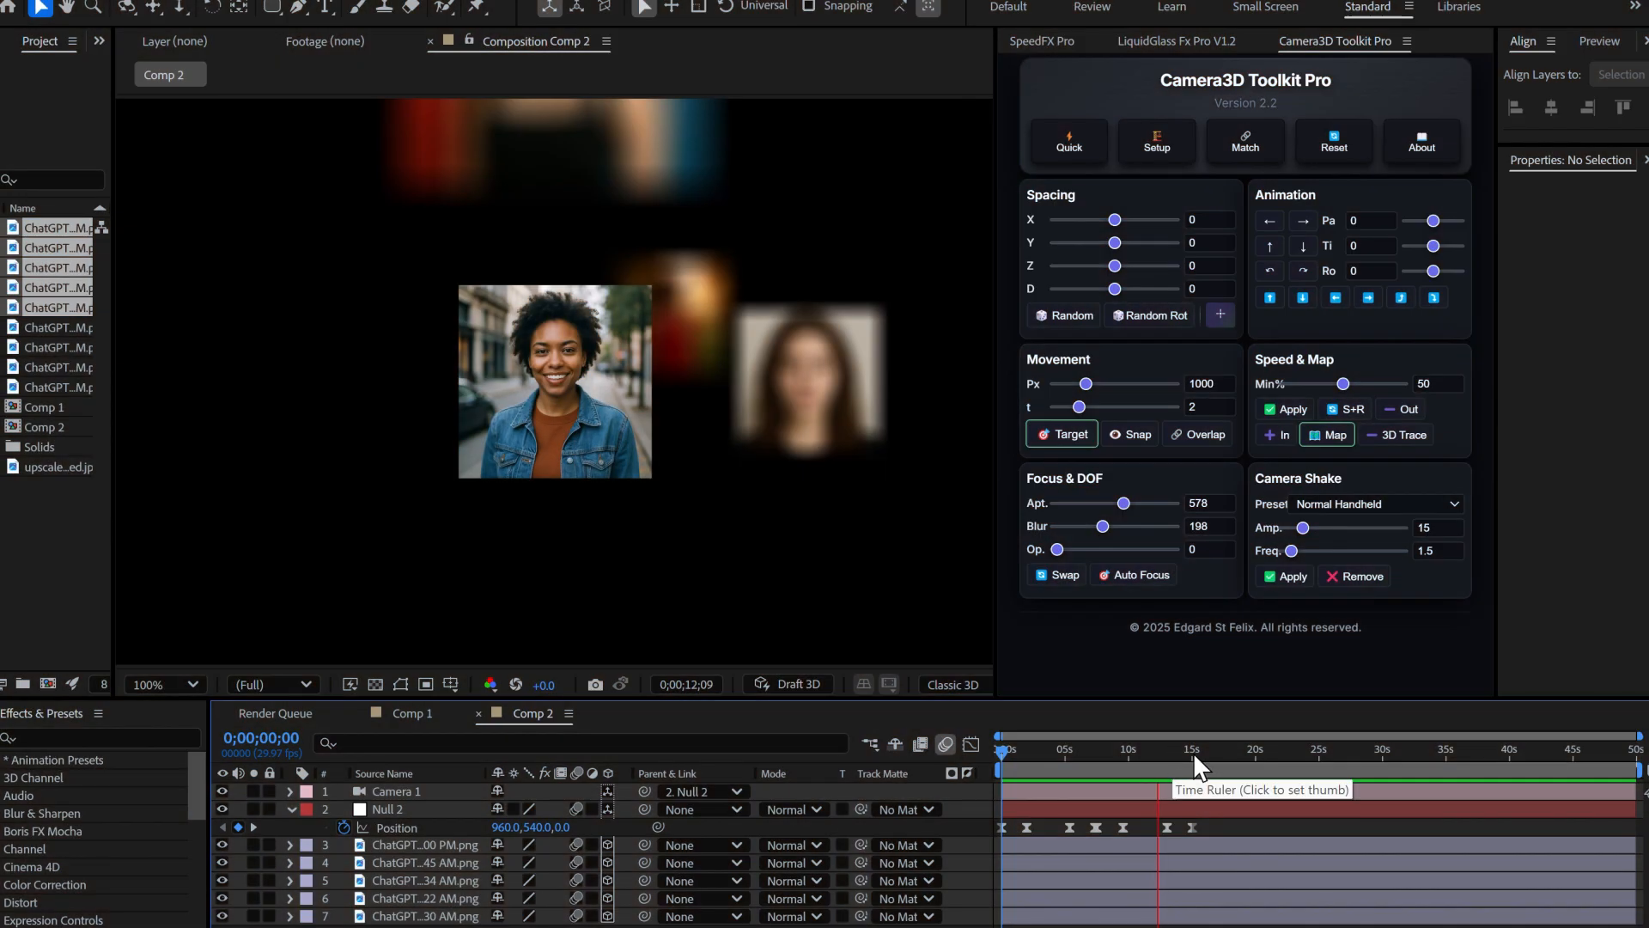
- Select the denim-jacket portrait and set the distance-based opacity fade with the Op. slider
click(1191, 742)
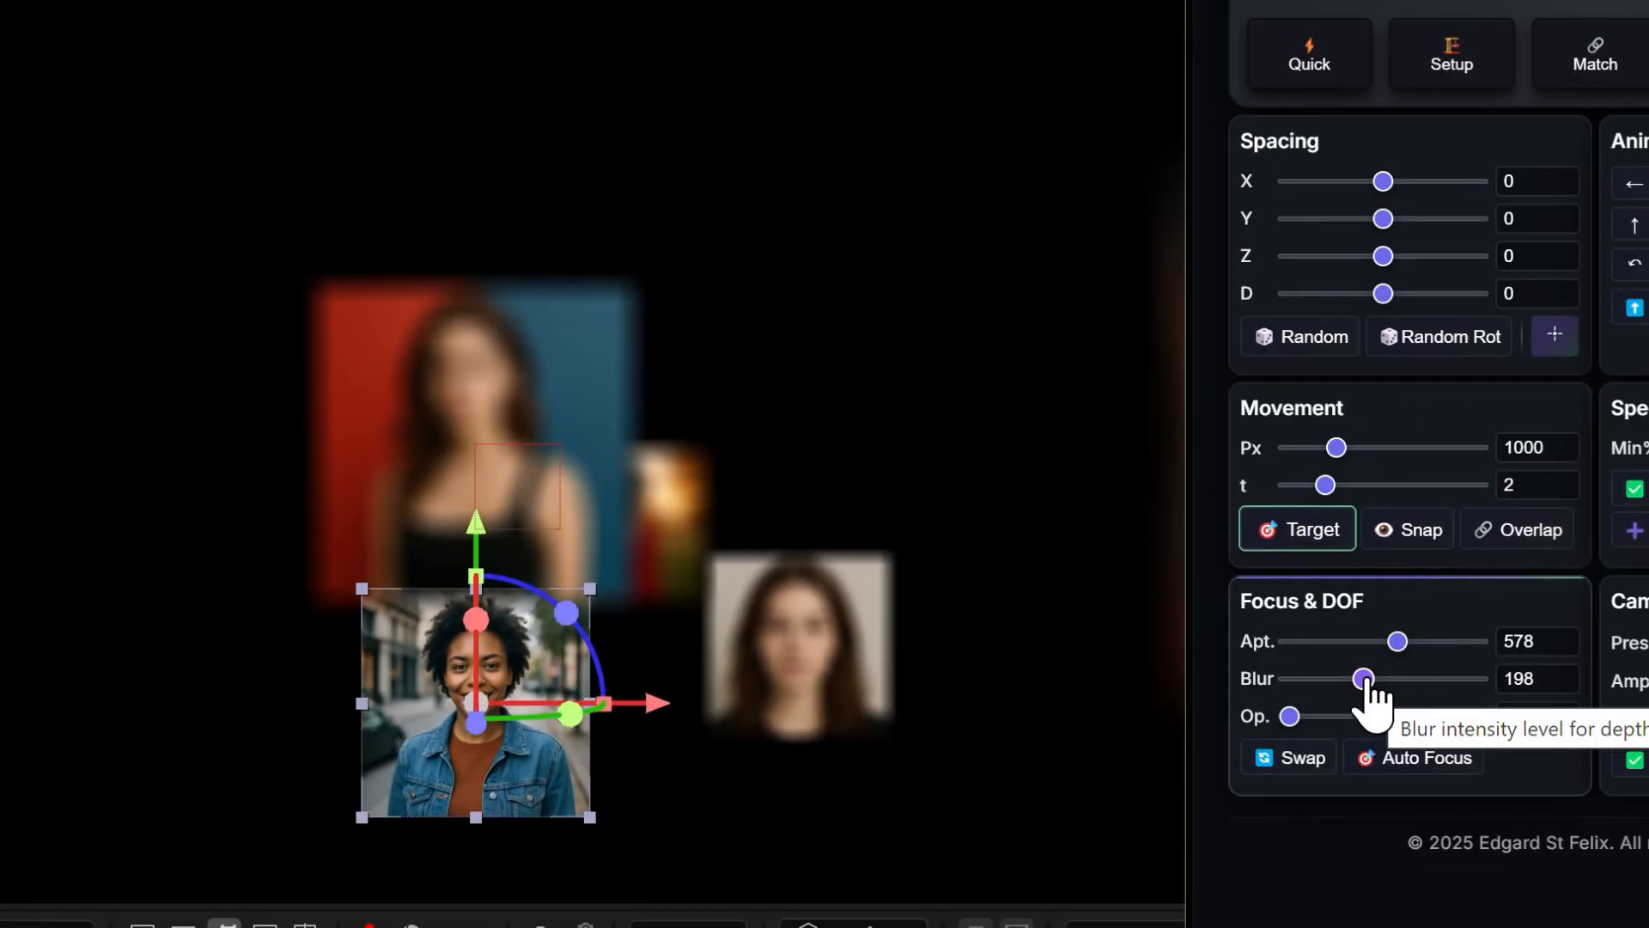
drag(1288, 716, 1430, 716)
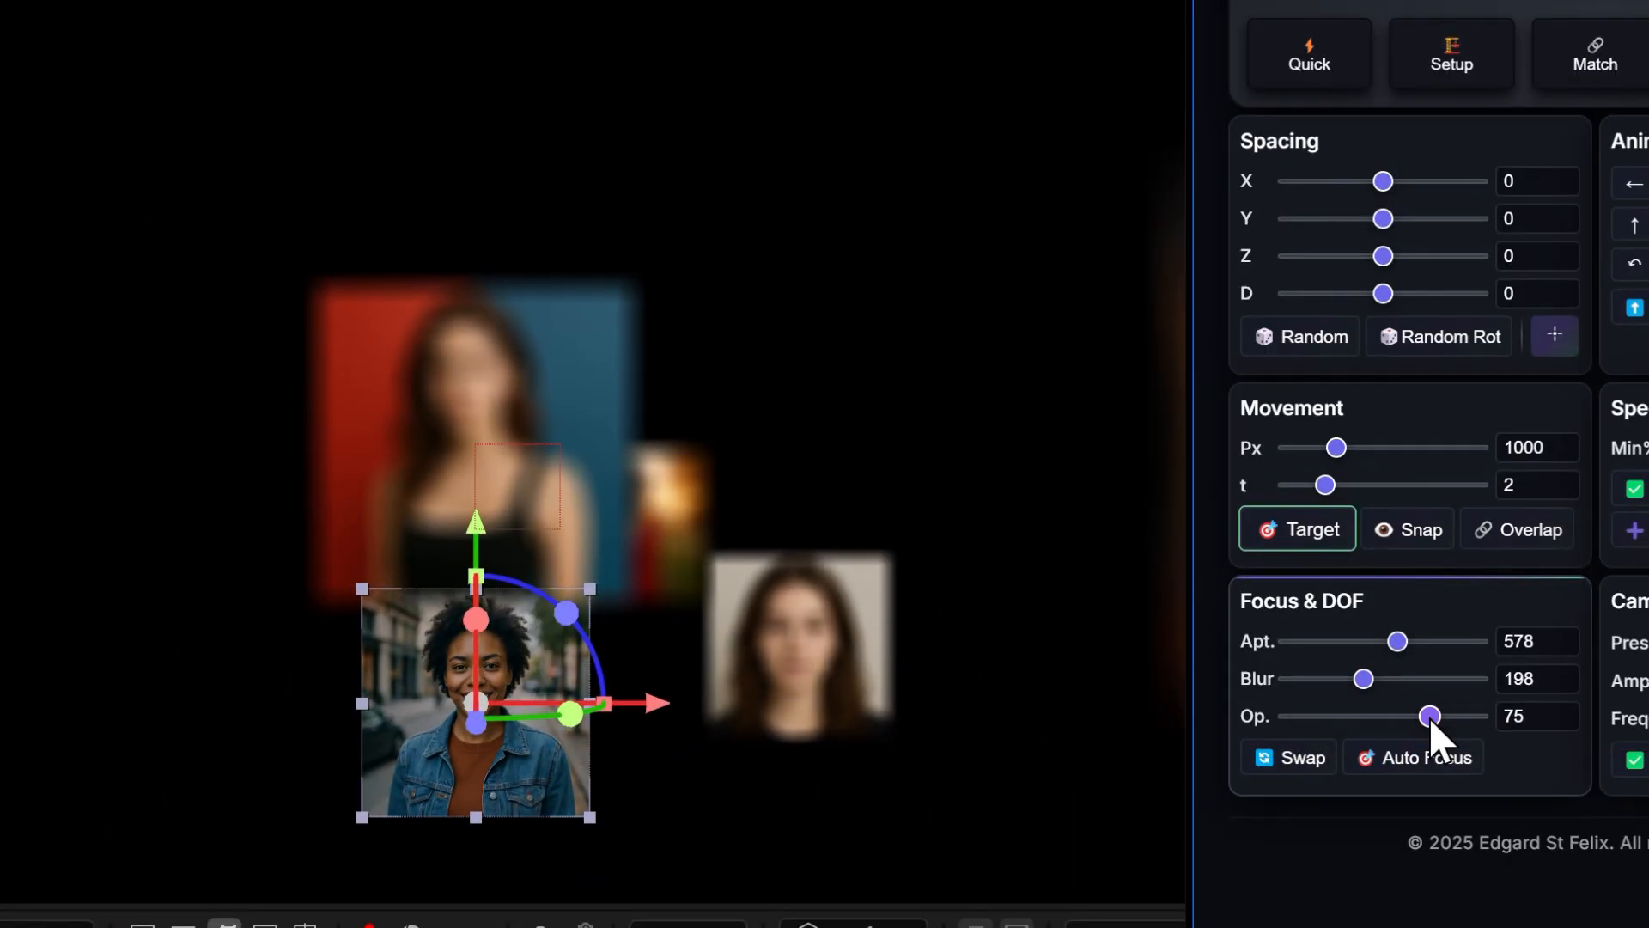
drag(1430, 716, 1325, 716)
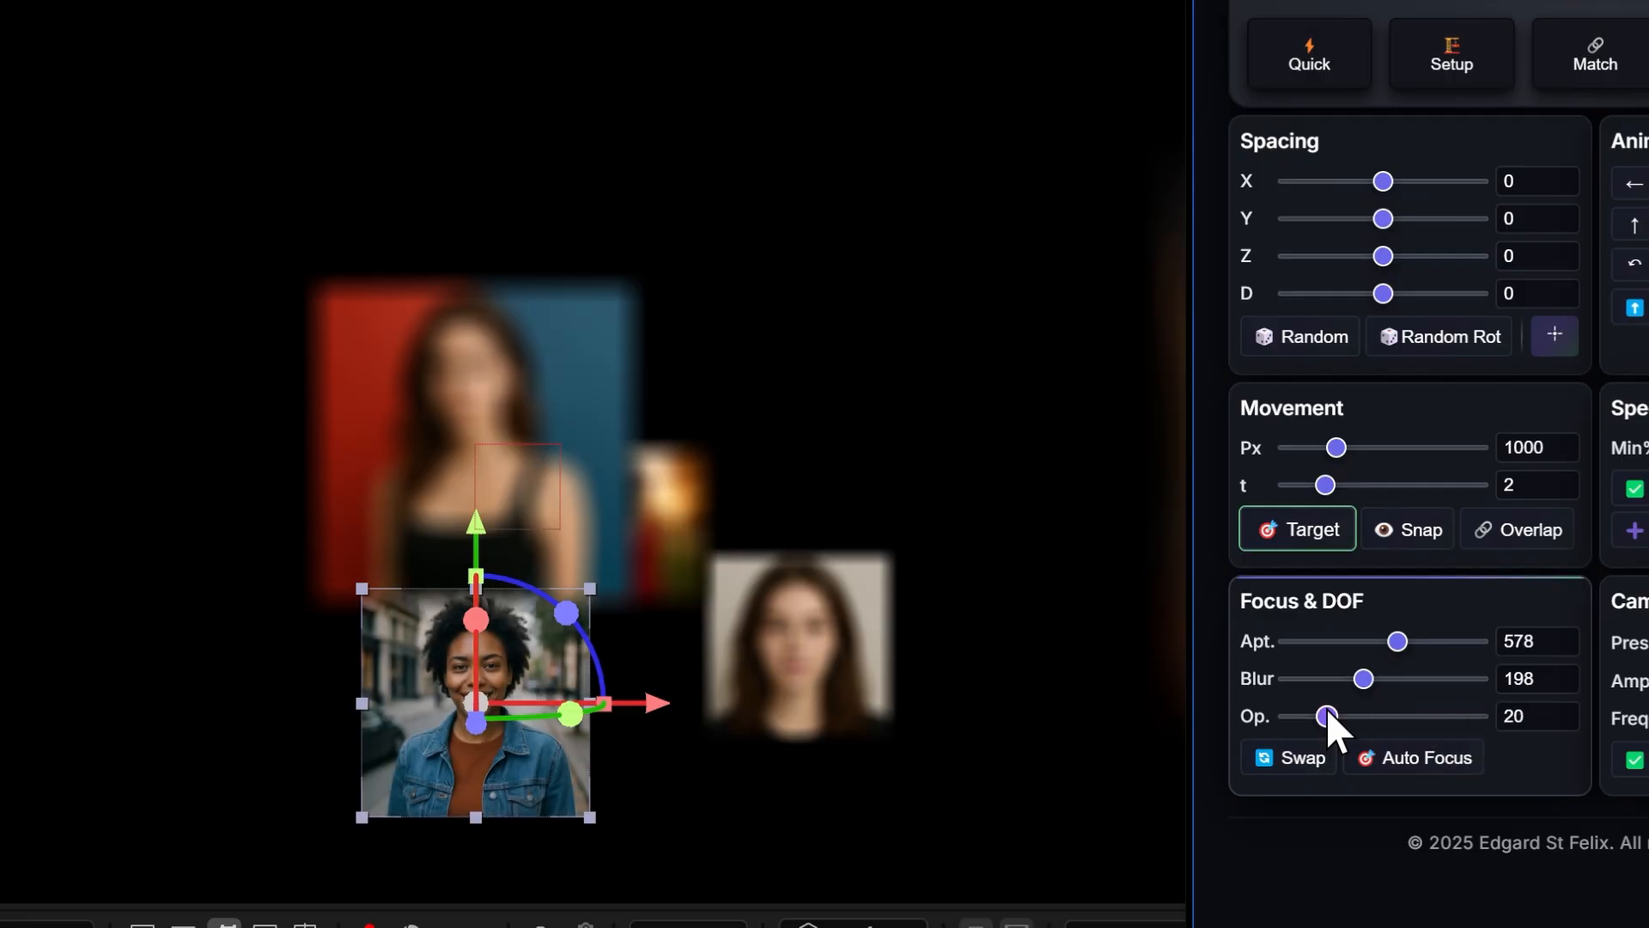
drag(1325, 716, 1441, 716)
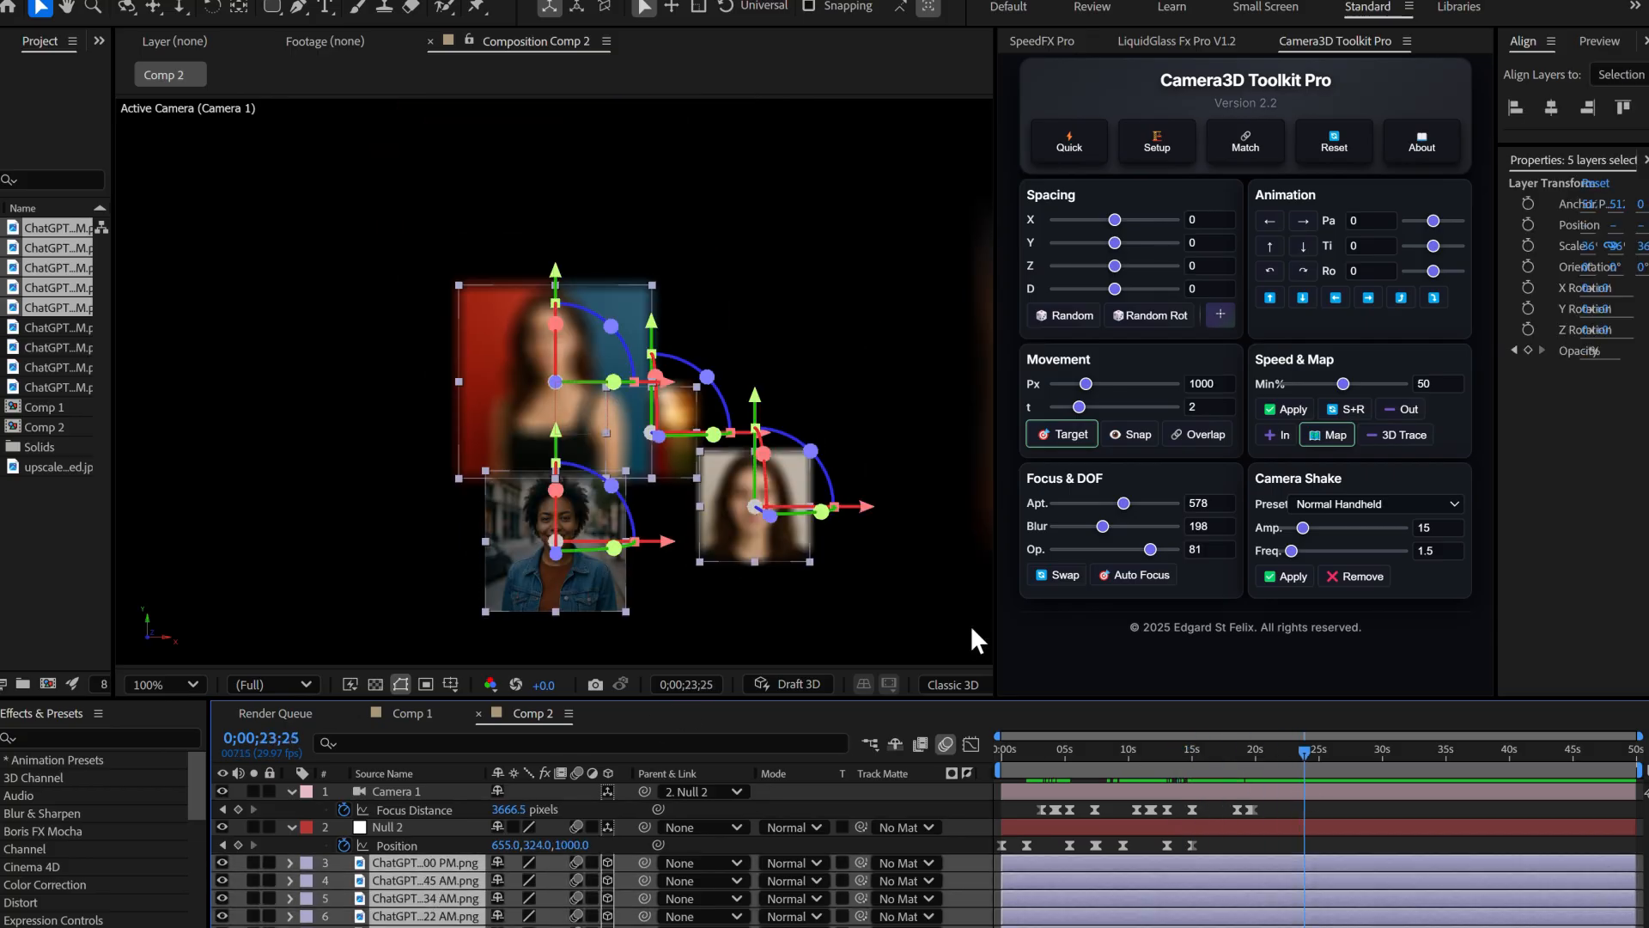
drag(1157, 549, 1113, 548)
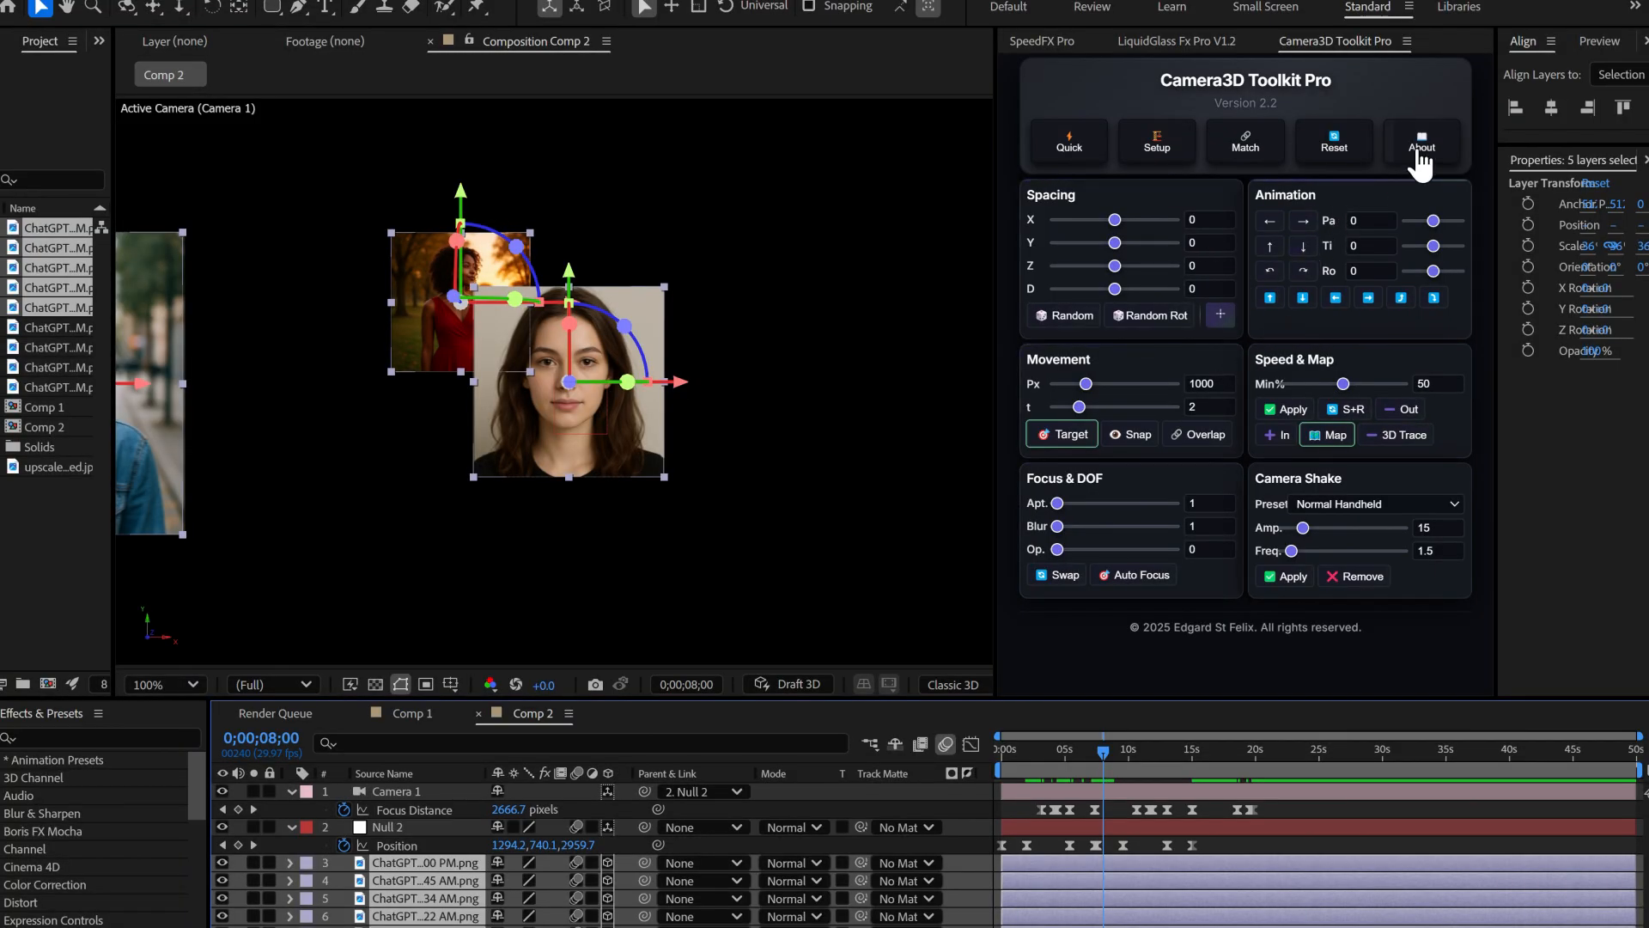
- Show the About information for Camera3D Toolkit Pro
click(1420, 145)
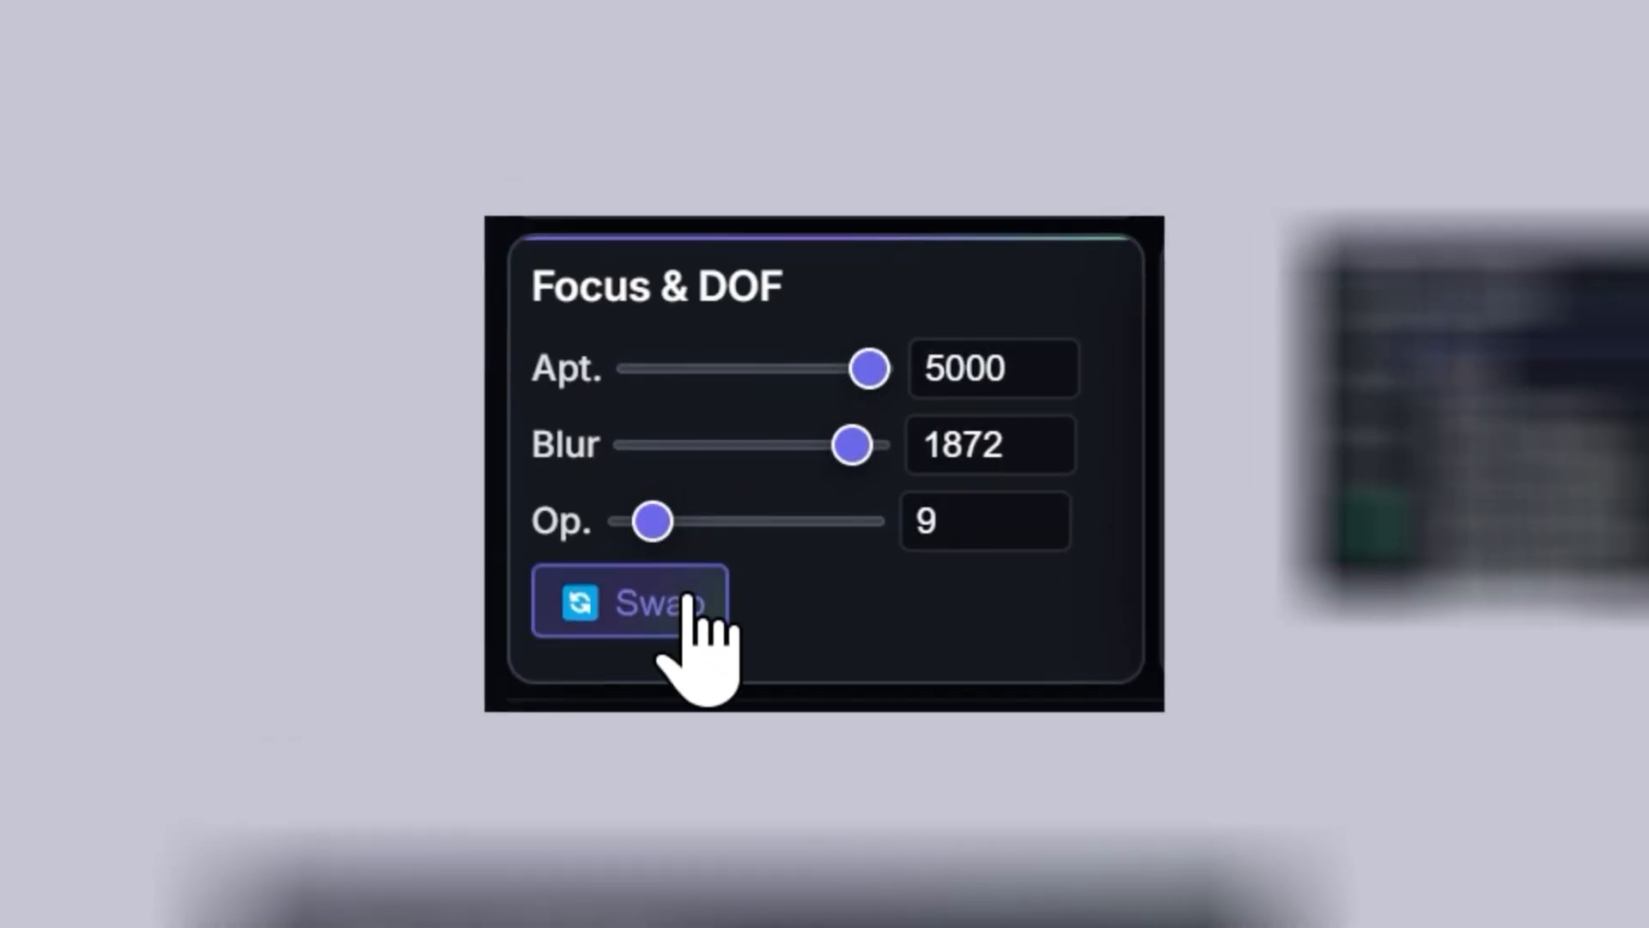
- Apply the focus Swap in Camera3D Toolkit Pro
click(626, 604)
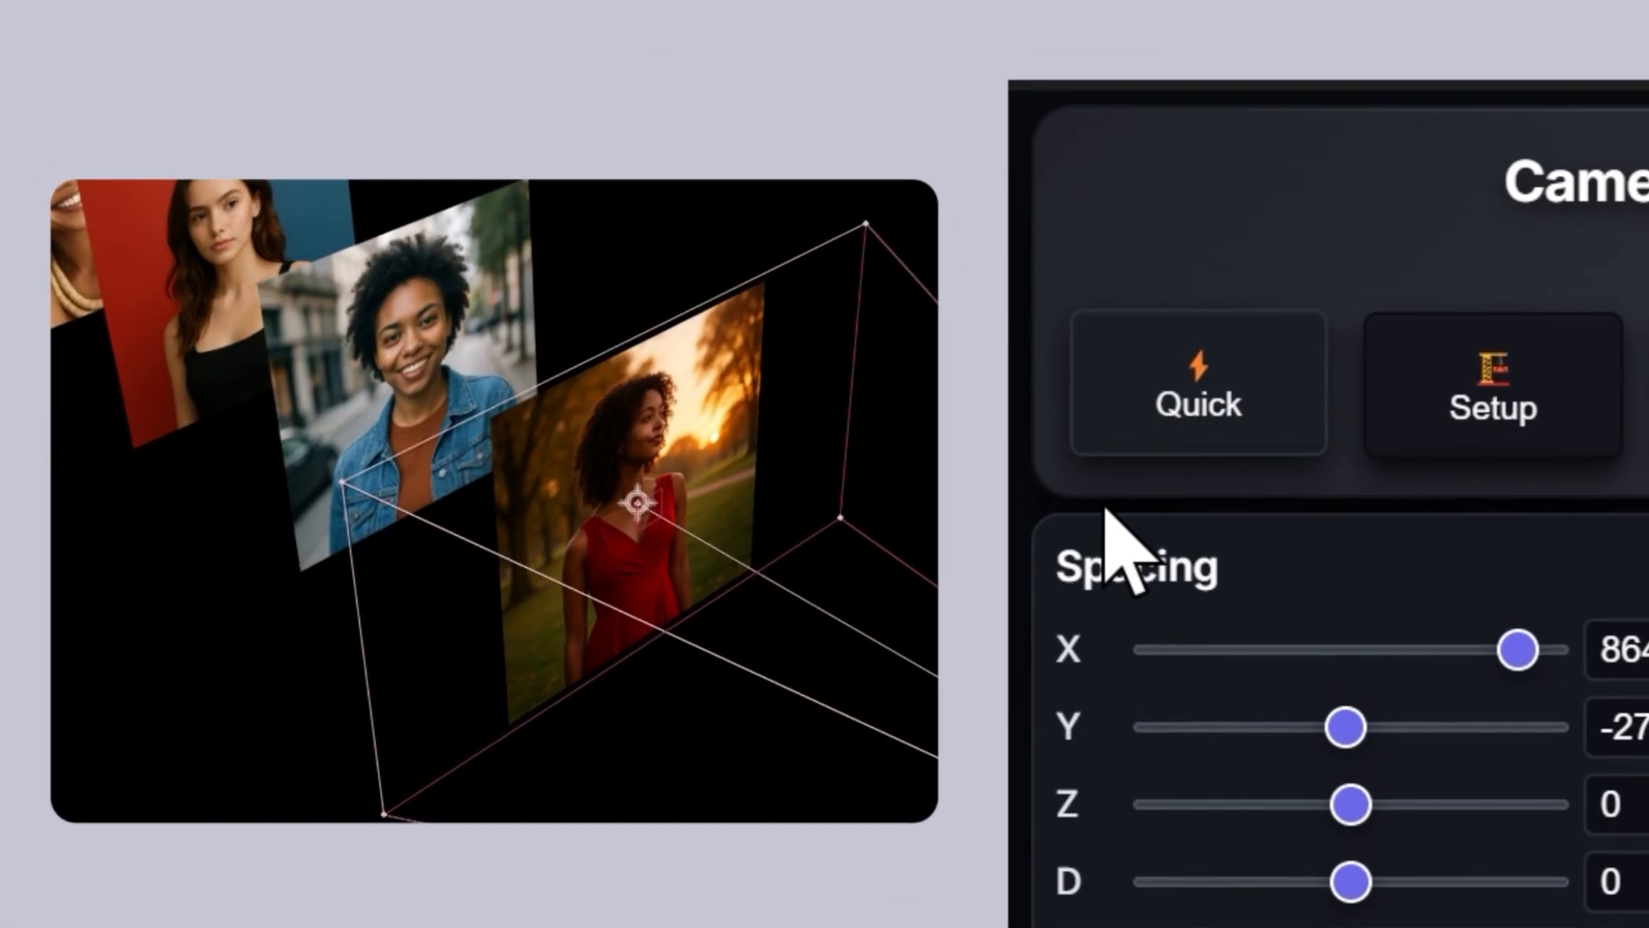